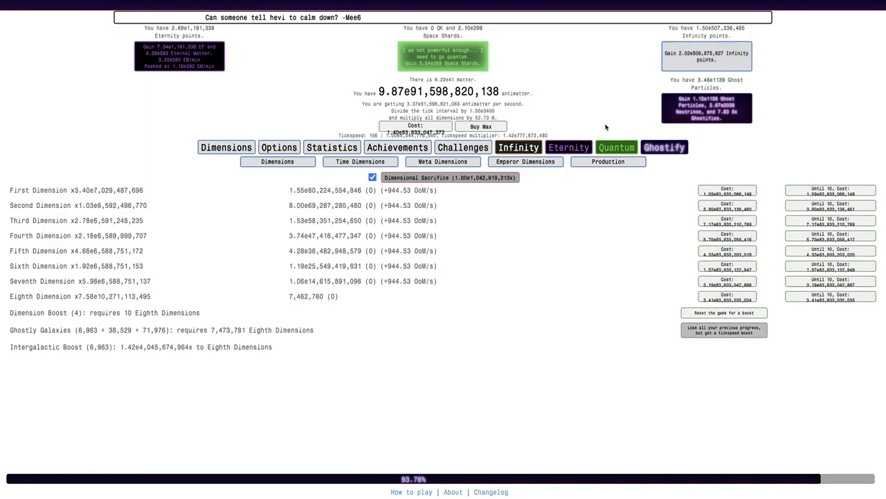
- Show the Anti-Preon Ghost's Lair with 107 rewards and the ghost awake
{"action": "left_click", "coordinate": [614, 147]}
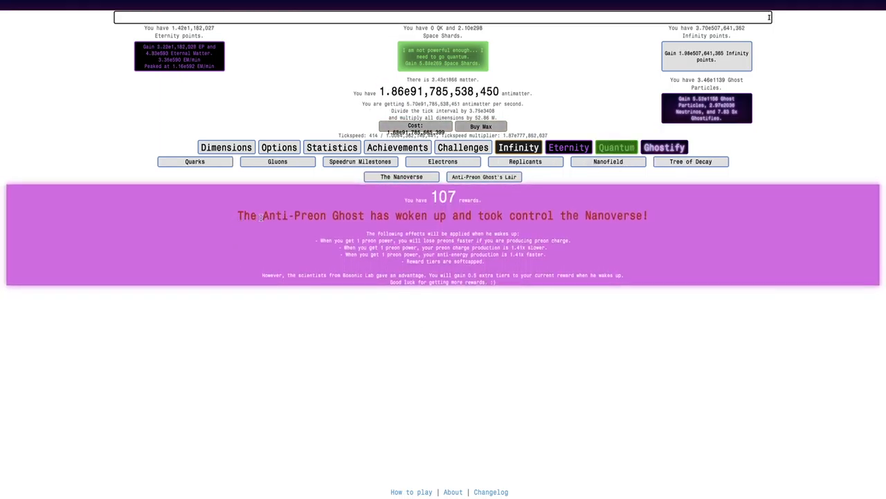
{"action": "type", "text": "In the beginning, there"}
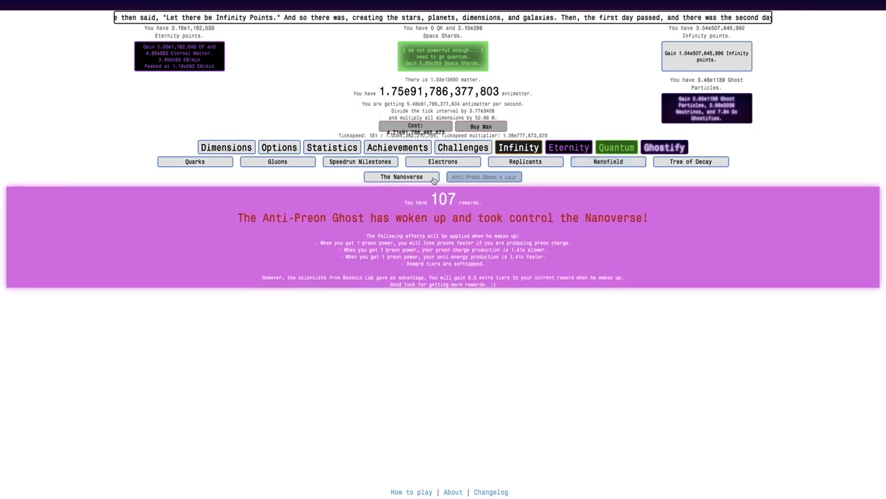
- Browse the Quantum quark and Nanofield preon pages
{"action": "left_click", "coordinate": [483, 177]}
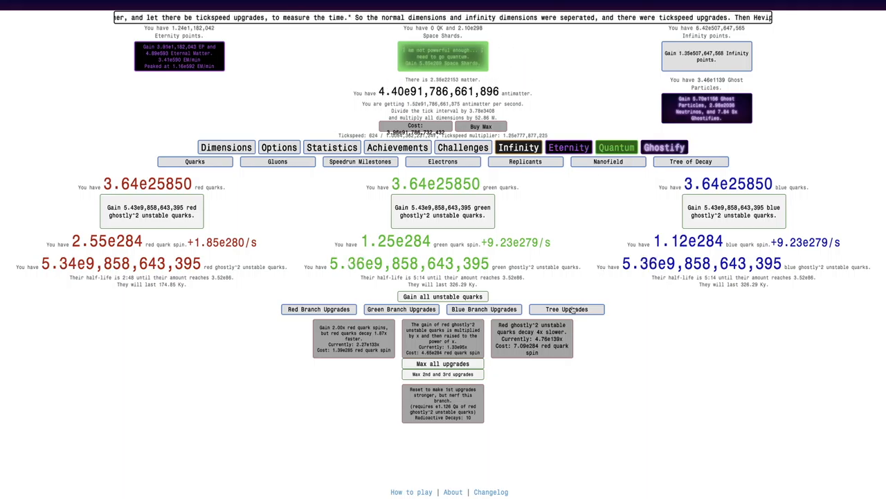
{"action": "left_click", "coordinate": [607, 161]}
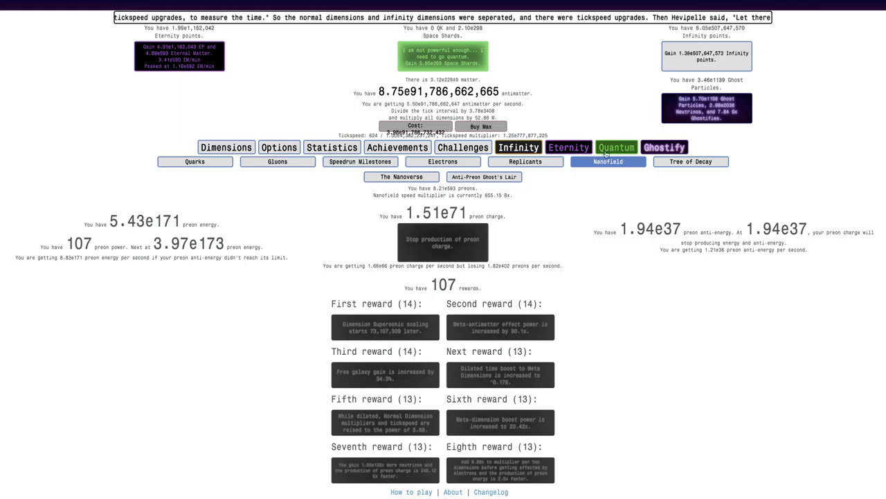
{"action": "left_click", "coordinate": [569, 147]}
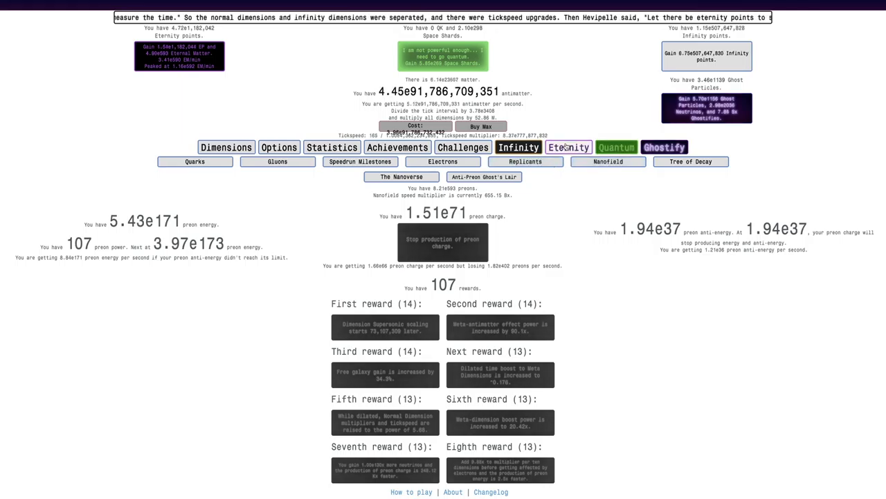
- Start a normal Eternity run from Break Eternity, then view the Bosonic Lab
{"action": "left_click", "coordinate": [569, 147]}
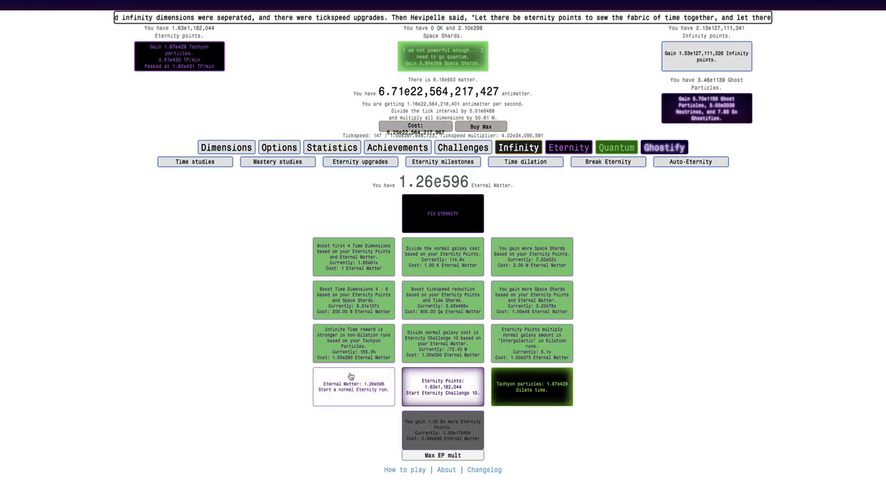
{"action": "left_click", "coordinate": [353, 386]}
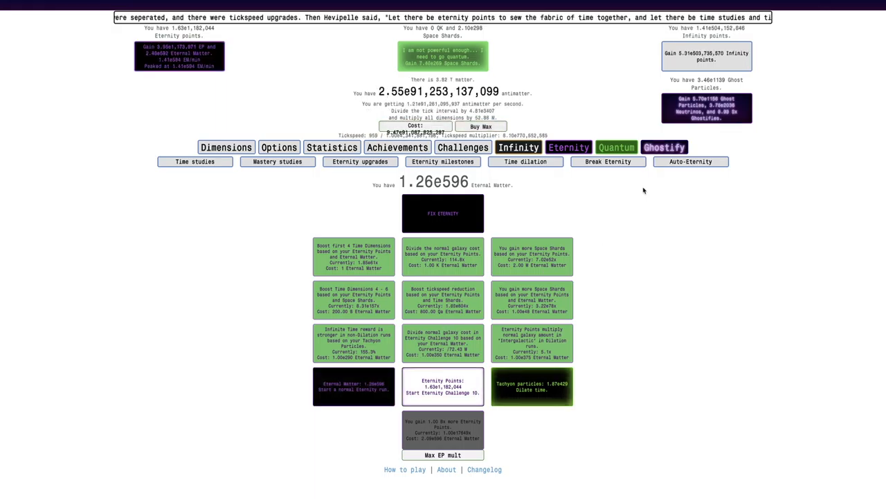
{"action": "left_click", "coordinate": [664, 147]}
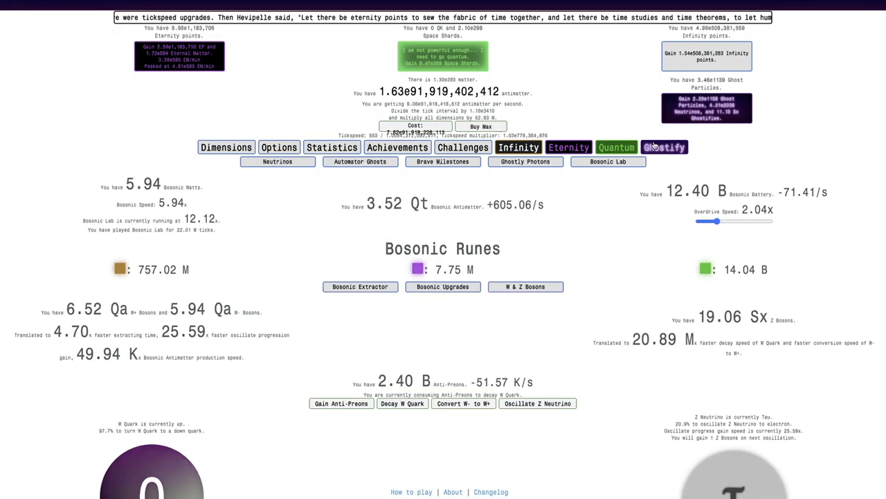
- Let antimatter reach e161.832 Qa while anti-preons convert W- to W+ bosons
{"action": "left_click", "coordinate": [607, 161]}
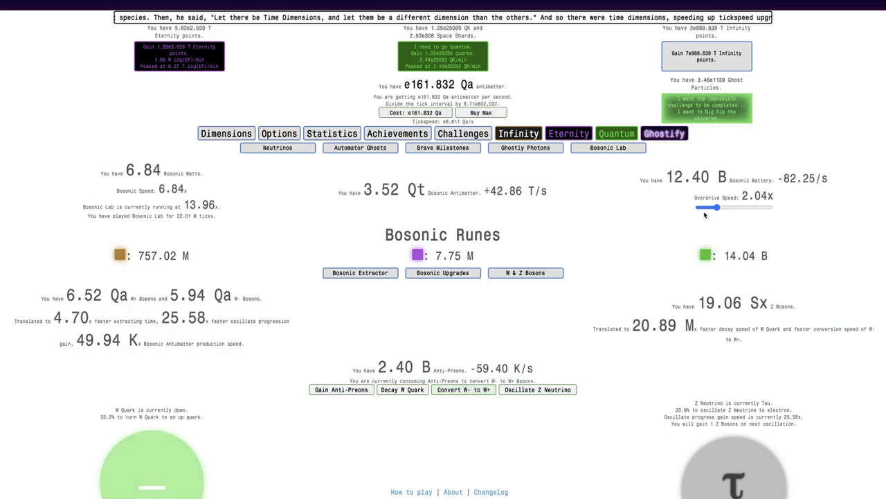
- Adjust the bosonic overdrive speed and check neutrino effects and Break Eternity upgrades
{"action": "left_click_drag", "start_coordinate": [707, 207], "coordinate": [721, 207]}
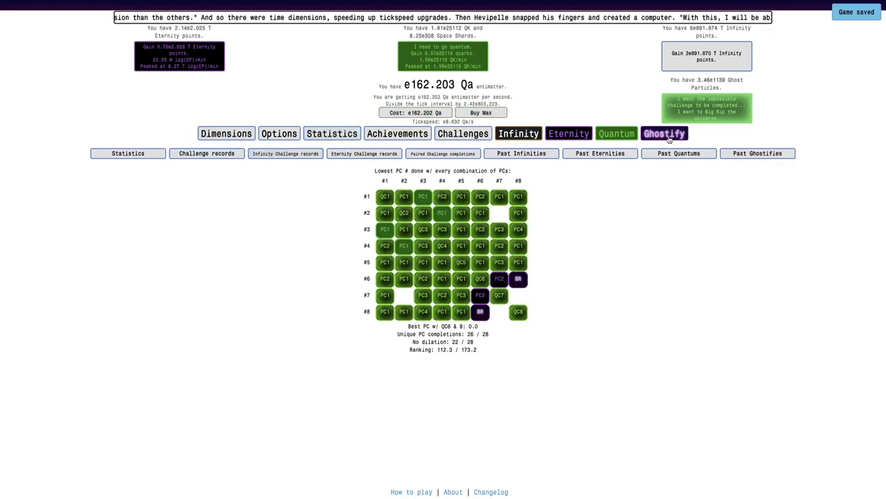
{"action": "left_click", "coordinate": [664, 133]}
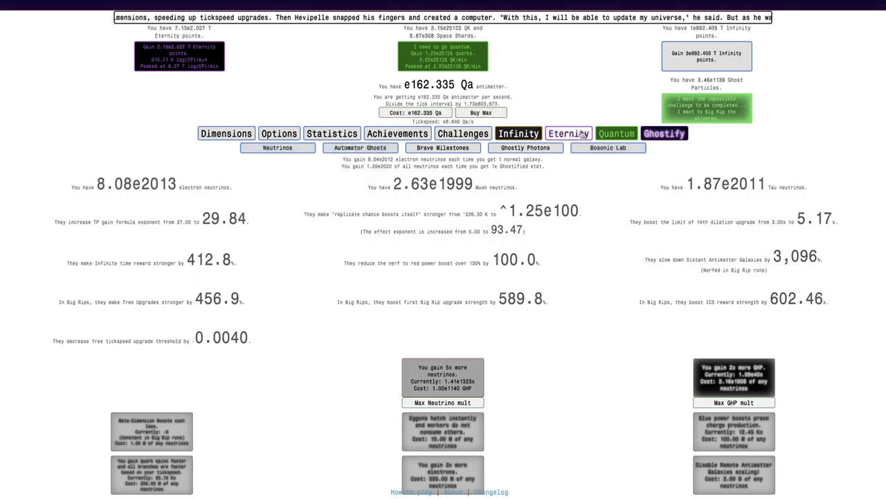
{"action": "left_click", "coordinate": [567, 133]}
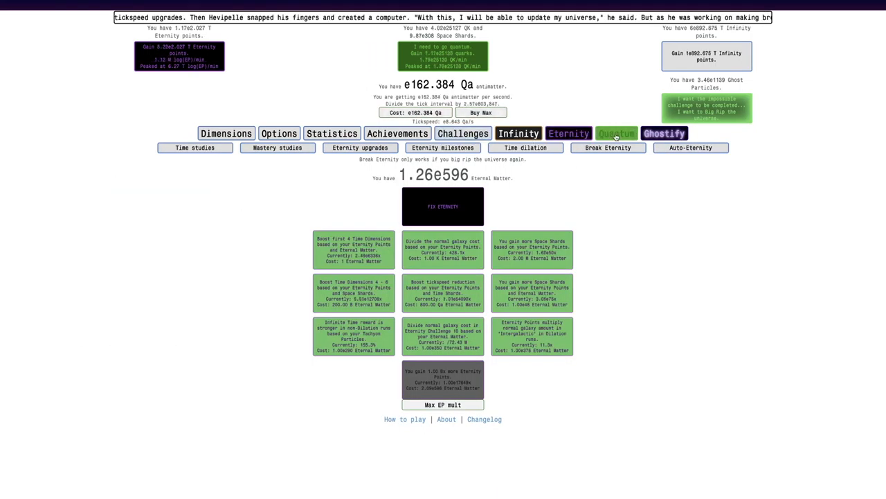
- Review achievement rows and paired challenge completions, returning to Break Eternity at 1.26e596 Eternal Matter
{"action": "left_click", "coordinate": [397, 133]}
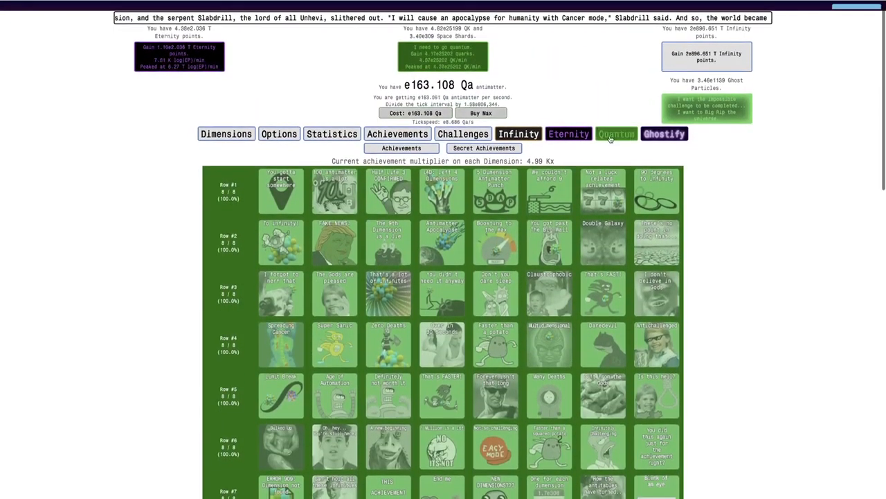
{"action": "left_click", "coordinate": [331, 133]}
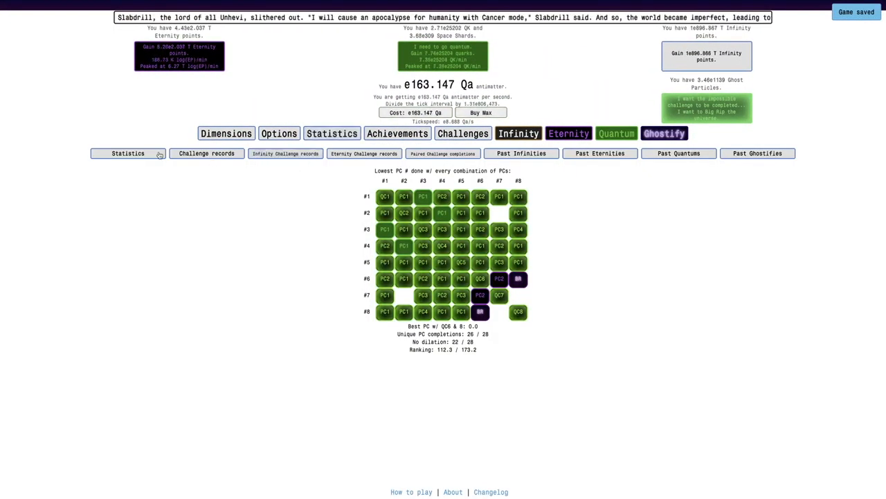
{"action": "left_click", "coordinate": [128, 153]}
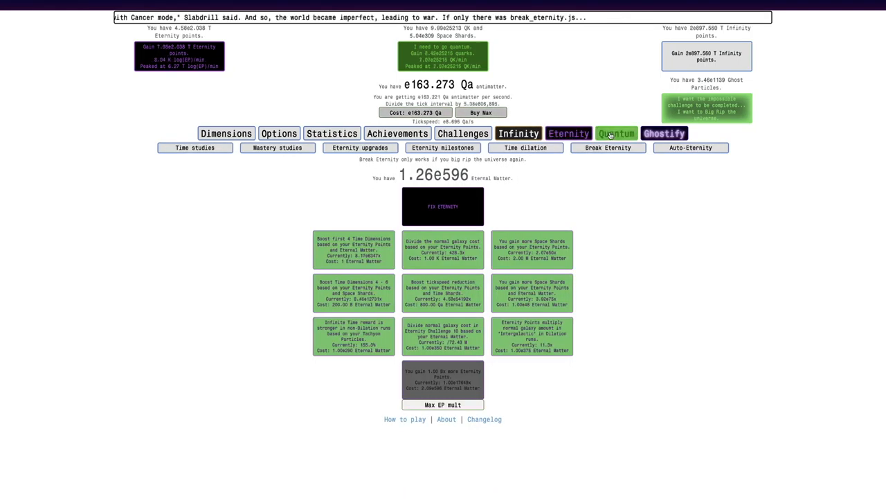
- Look over the time dilation, Nanofield preon and autobuyer pages
{"action": "left_click", "coordinate": [525, 148]}
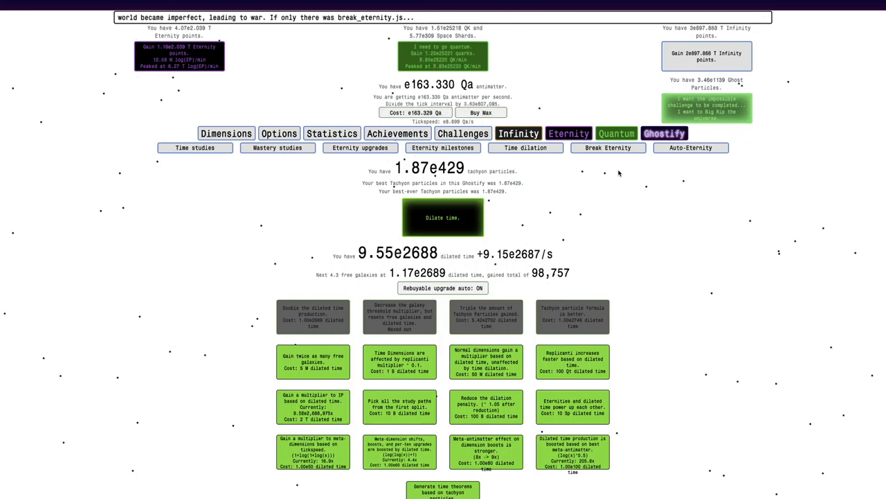
{"action": "left_click", "coordinate": [616, 133]}
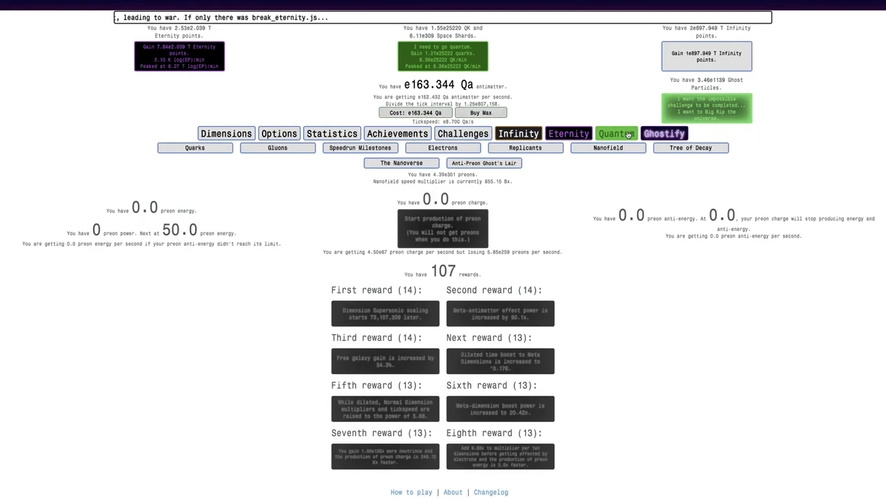
{"action": "left_click", "coordinate": [442, 147]}
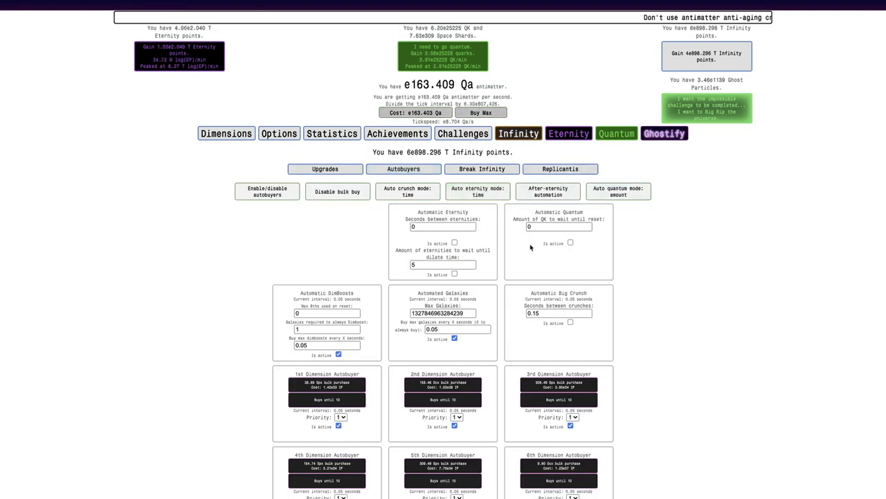
- Check statistics and autobuyers, ending on 3.80e2018 electron neutrinos
{"action": "left_click", "coordinate": [332, 133]}
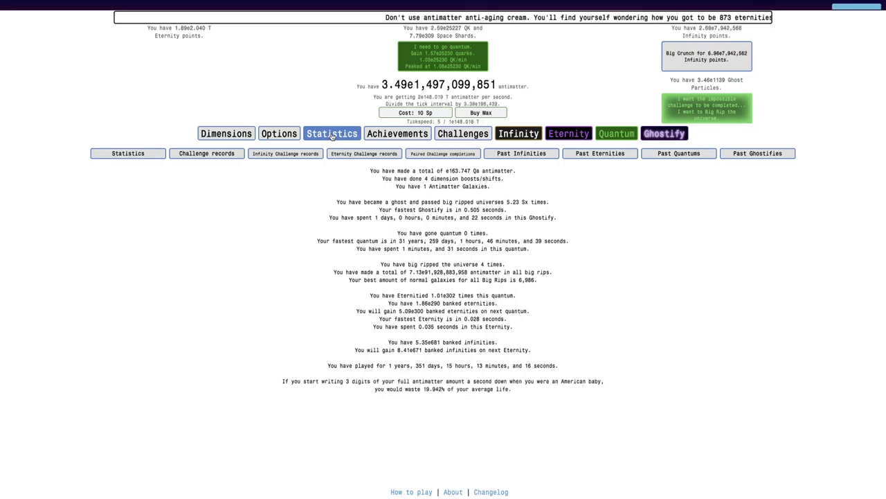
{"action": "left_click", "coordinate": [518, 133]}
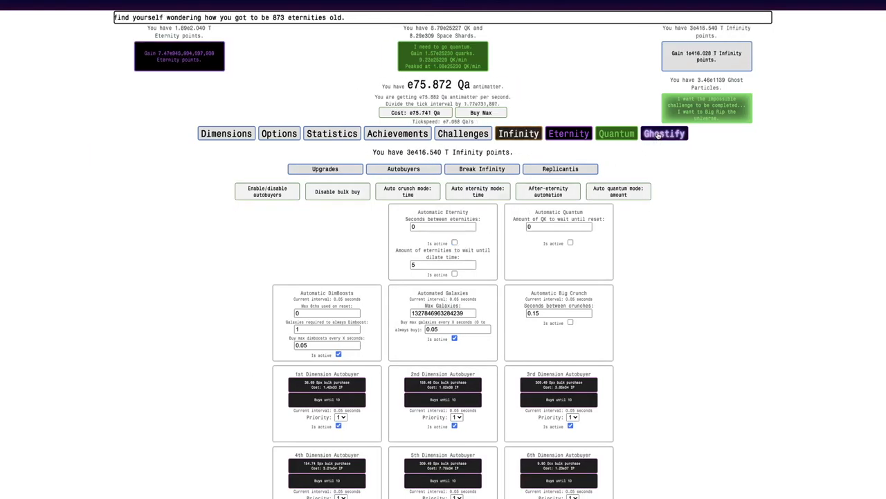
{"action": "left_click", "coordinate": [663, 133]}
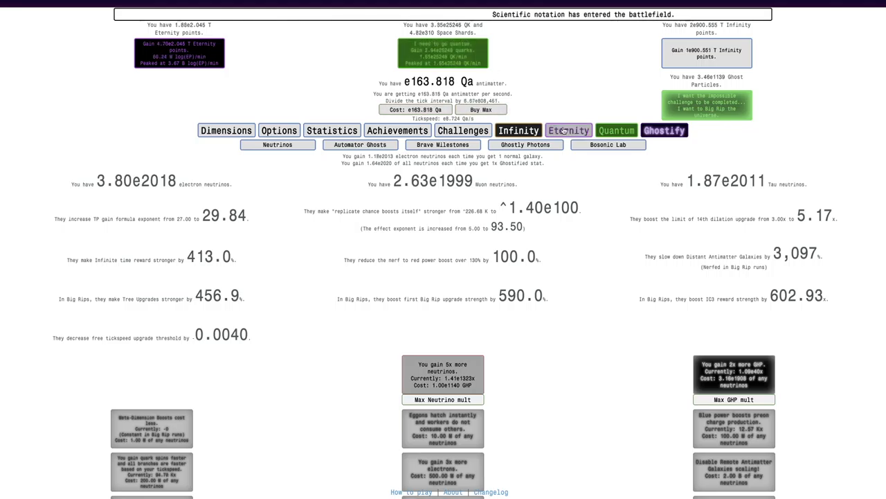
- Turn the automatic Big Crunch autobuyer on, then back off
{"action": "left_click", "coordinate": [518, 131]}
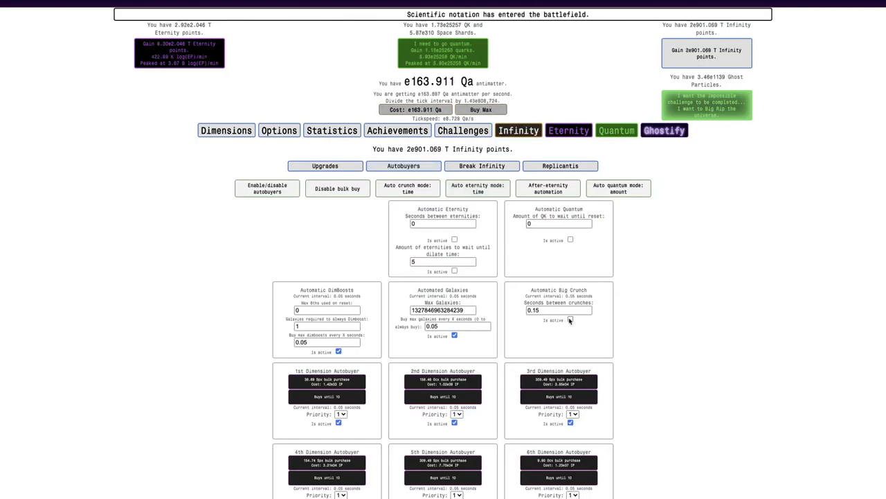
{"action": "left_click", "coordinate": [664, 130]}
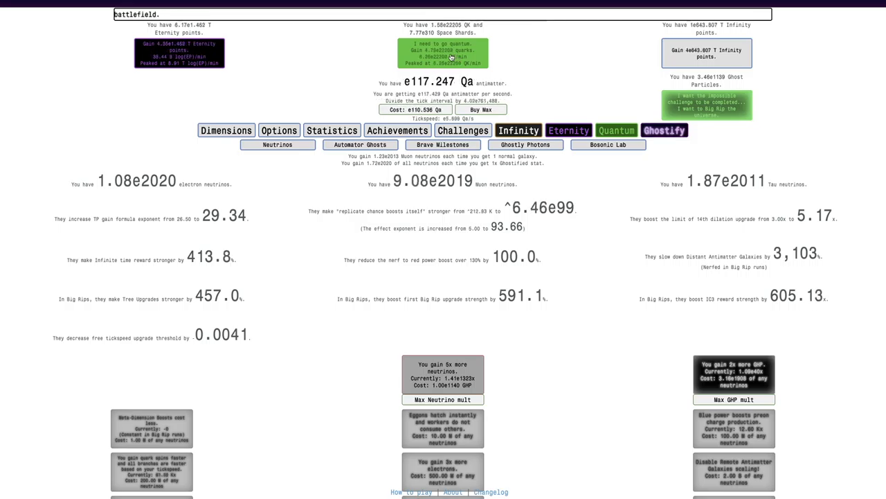
{"action": "type", "text": "Nuclear power plants have been a"}
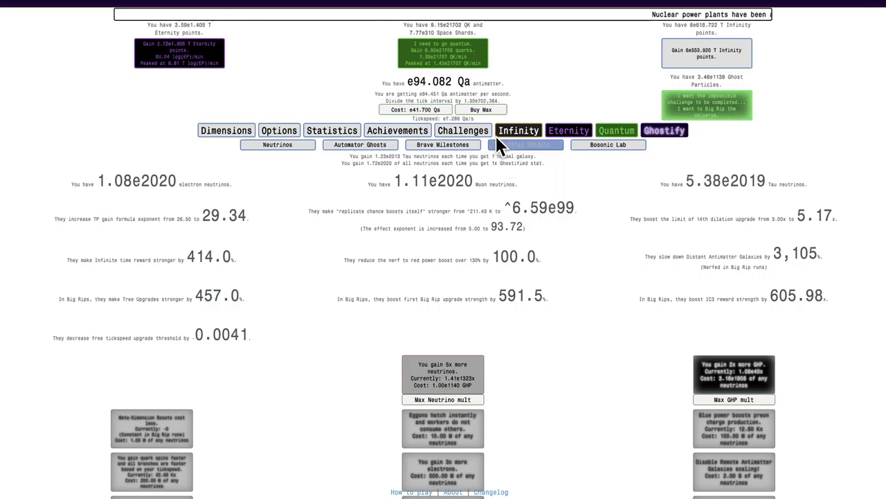
{"action": "left_click", "coordinate": [518, 131]}
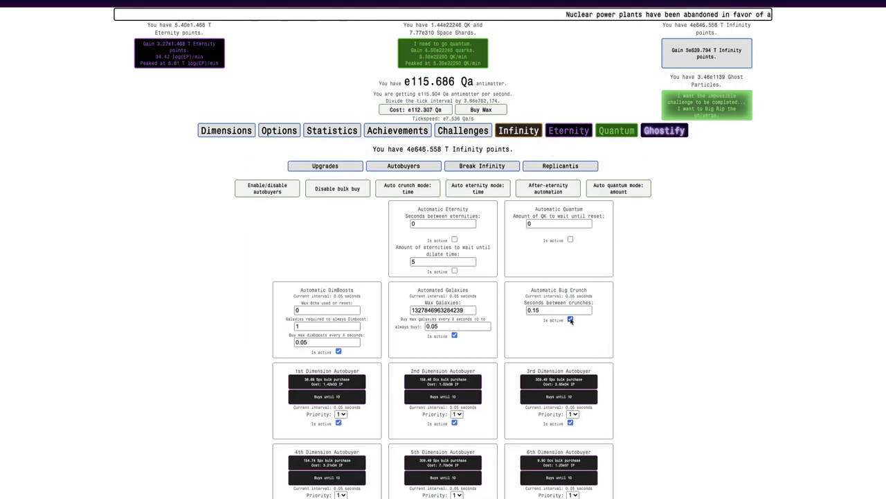
{"action": "left_click", "coordinate": [664, 130]}
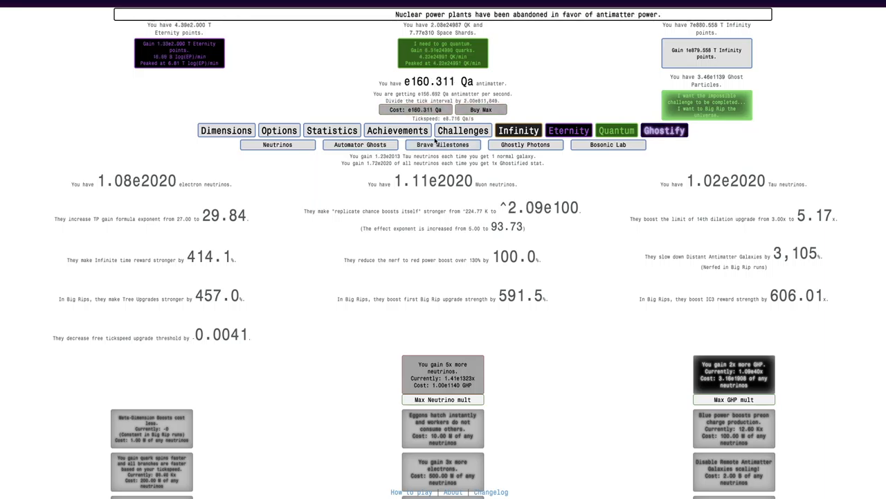
- Show the Bosonic Lab's Bosonic Extractor section with the rune extractor at 95%
{"action": "left_click", "coordinate": [608, 144]}
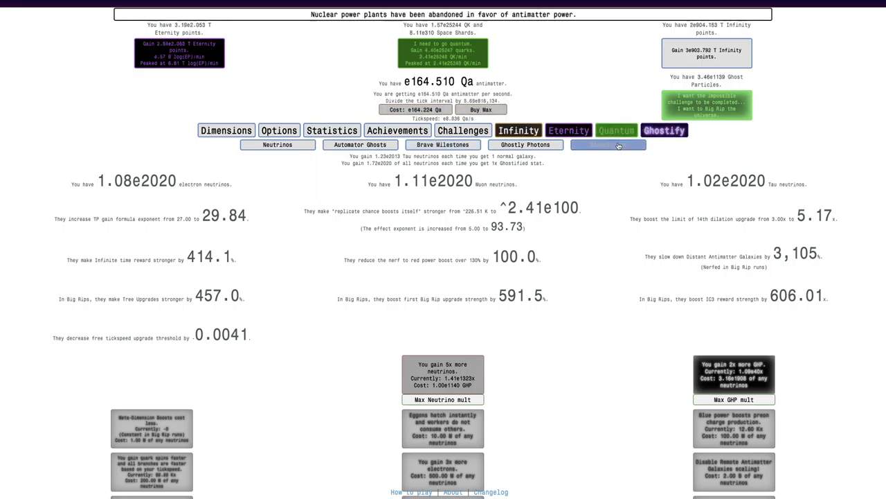
{"action": "left_click", "coordinate": [608, 144]}
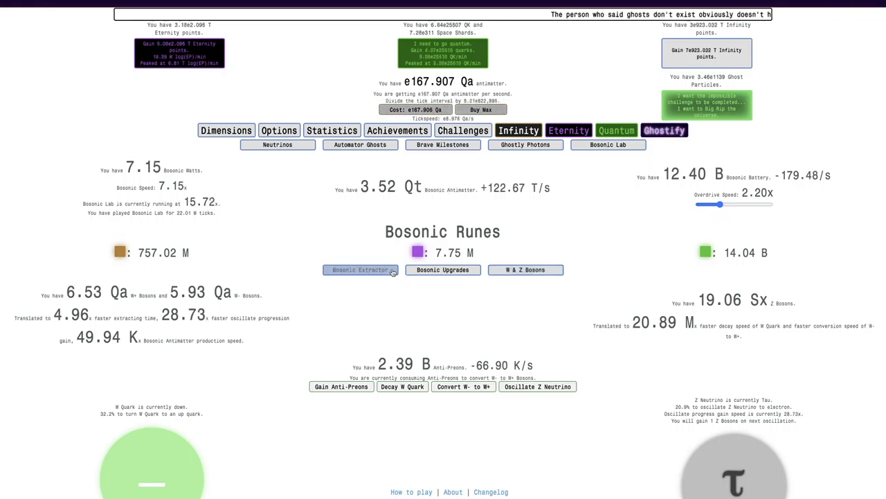
{"action": "left_click", "coordinate": [360, 270]}
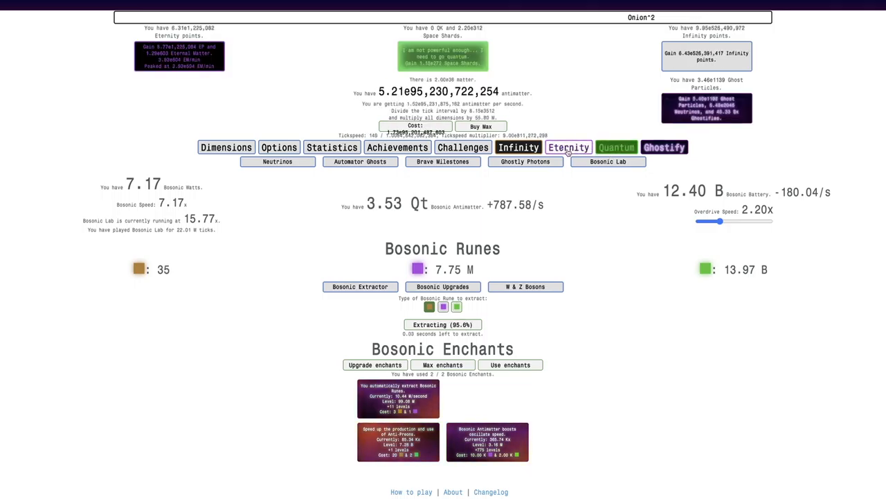
- After checking dilation and electrons, start preon charge production in the Nanofield
{"action": "left_click", "coordinate": [569, 147]}
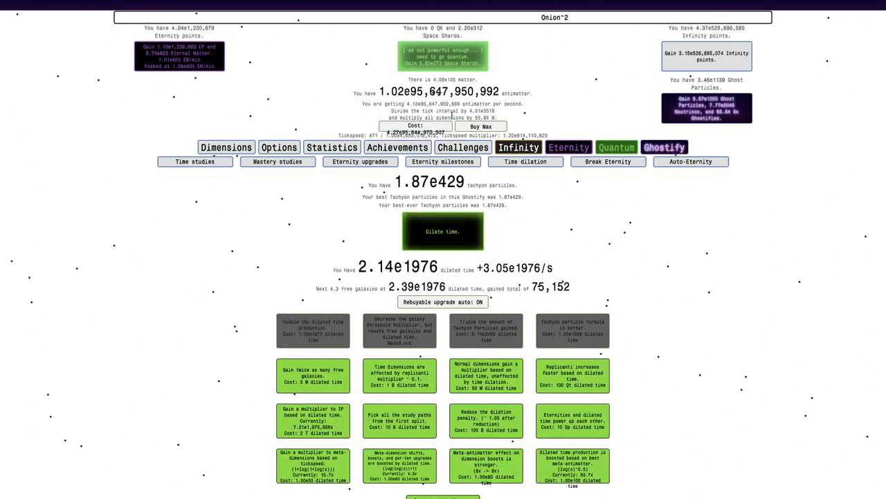
{"action": "left_click", "coordinate": [616, 147]}
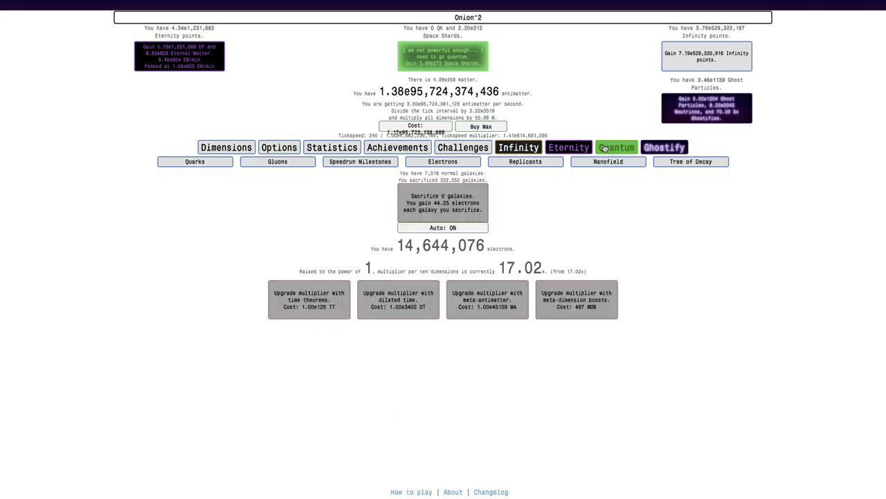
{"action": "left_click", "coordinate": [607, 161]}
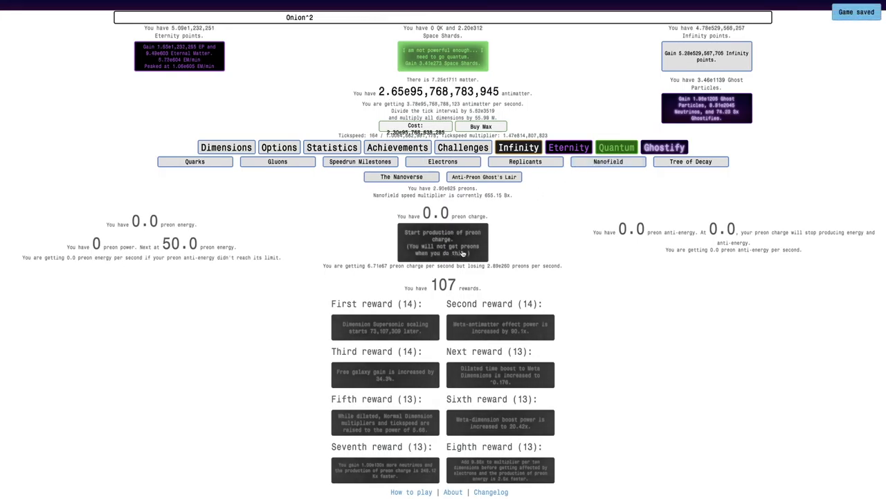
{"action": "left_click", "coordinate": [442, 242]}
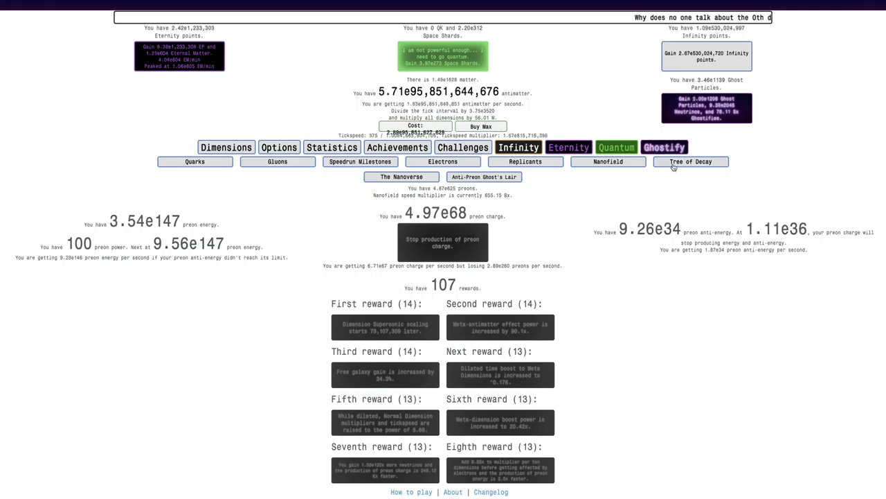
- Review the Tree of Decay upgrades, then show Break Eternity at 6.00e603 Eternal Matter
{"action": "left_click", "coordinate": [690, 161]}
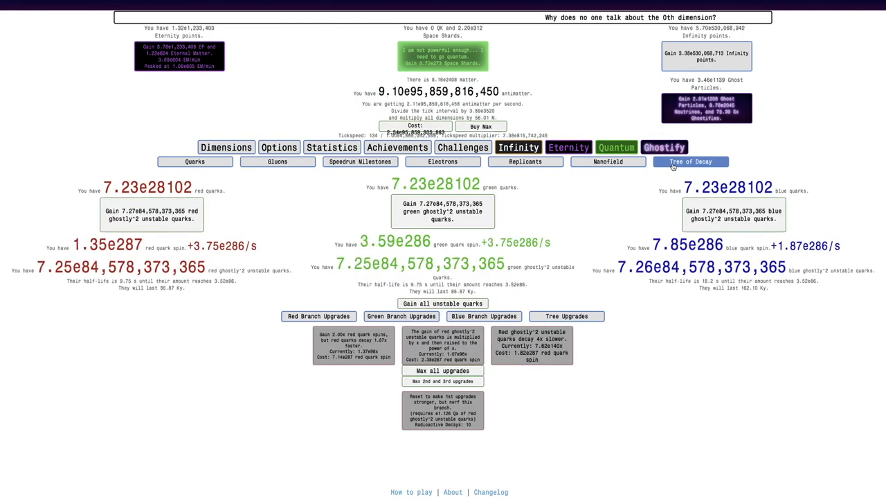
{"action": "left_click", "coordinate": [567, 316]}
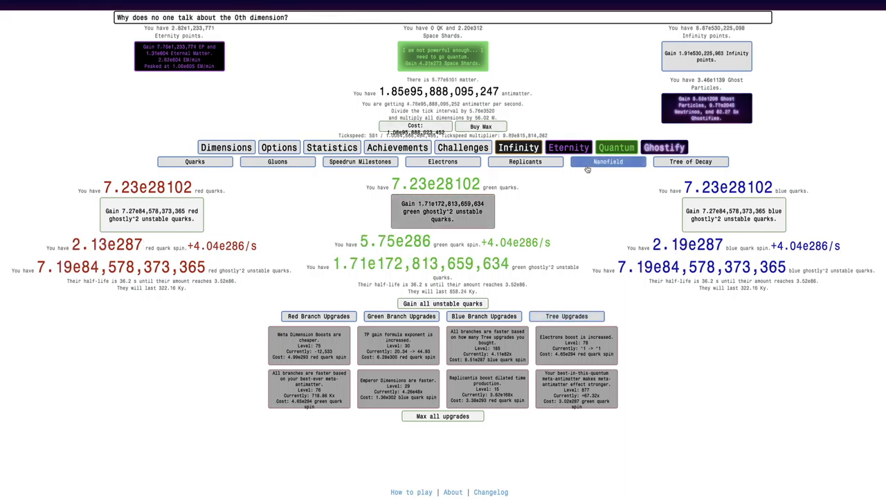
{"action": "left_click", "coordinate": [616, 148]}
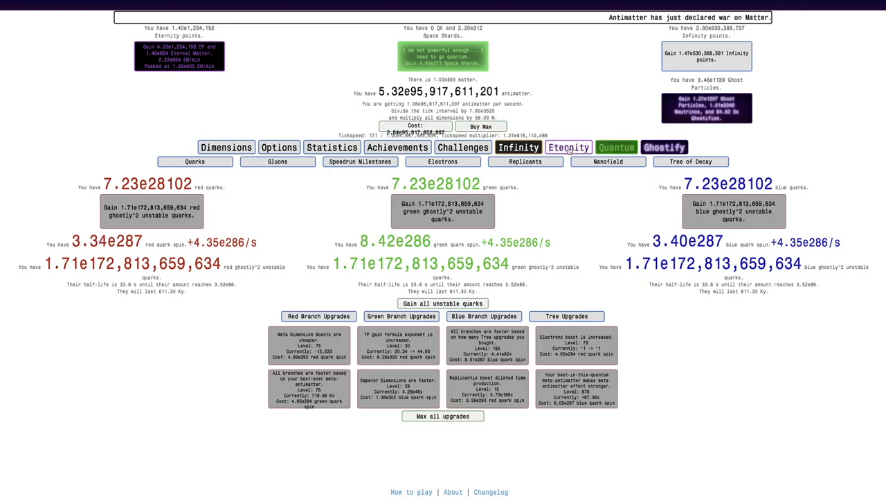
{"action": "left_click", "coordinate": [569, 147]}
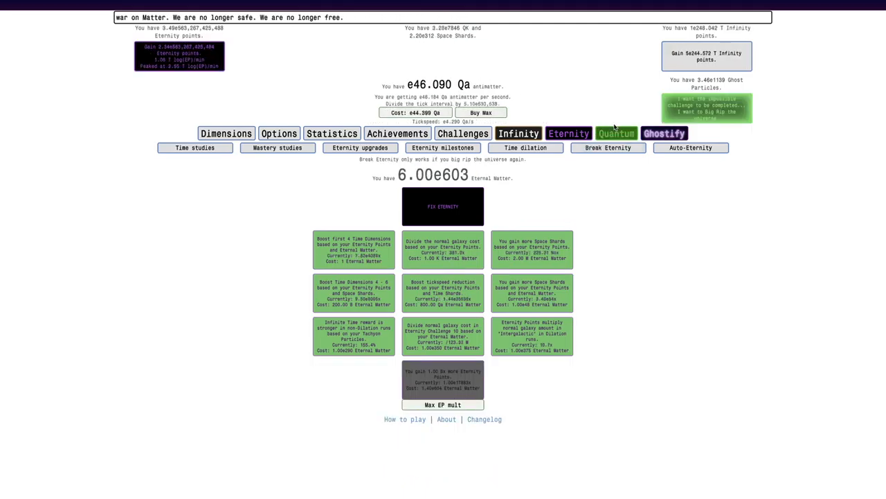
- Show Ghostly Photons with 10 Light Empowerments and 47 red Light
{"action": "left_click", "coordinate": [615, 133]}
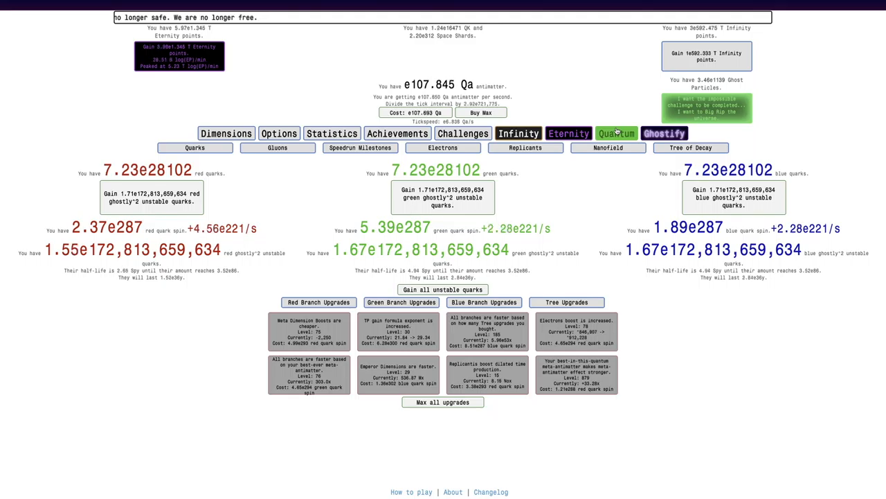
{"action": "left_click", "coordinate": [663, 133]}
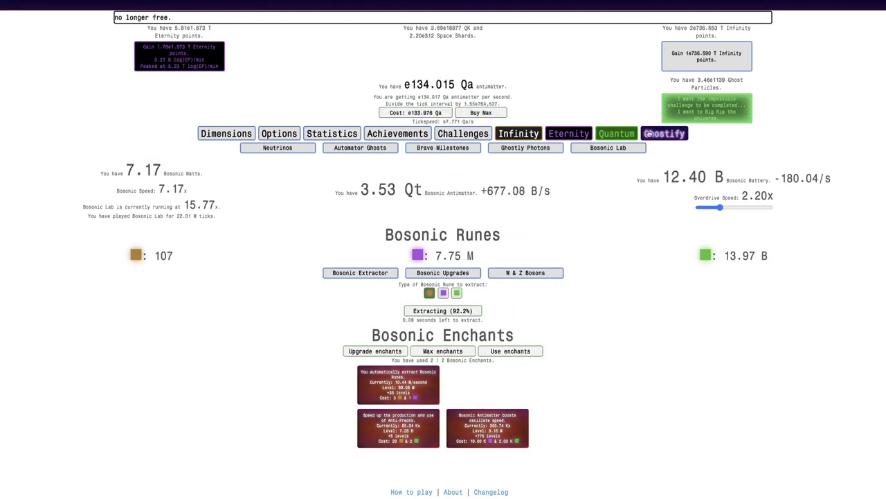
{"action": "left_click", "coordinate": [525, 147]}
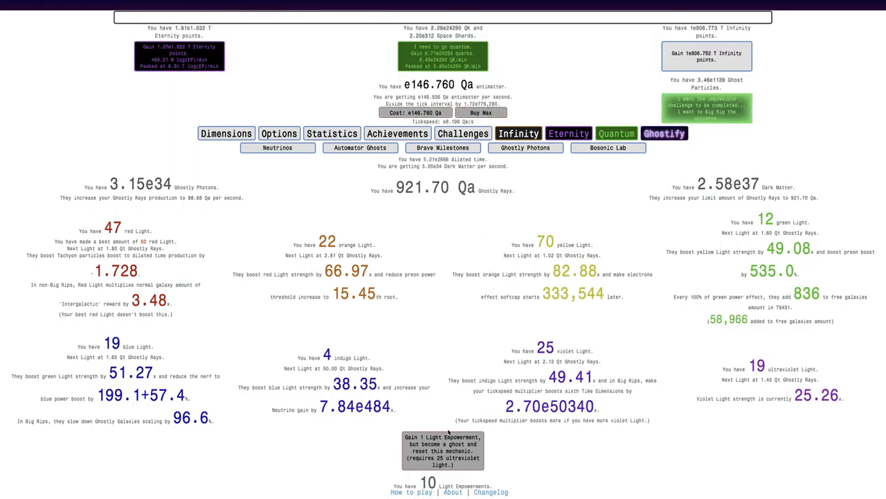
- Scroll achievements to row 22 (2 of 8 done) around a look at Quantum Challenge modifiers
{"action": "left_click", "coordinate": [397, 133]}
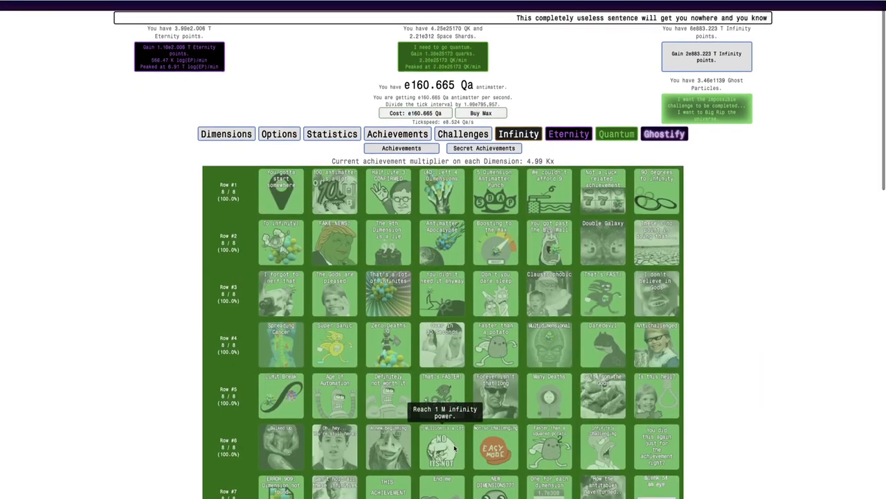
{"action": "scroll", "scroll_direction": "down", "scroll_amount": 3}
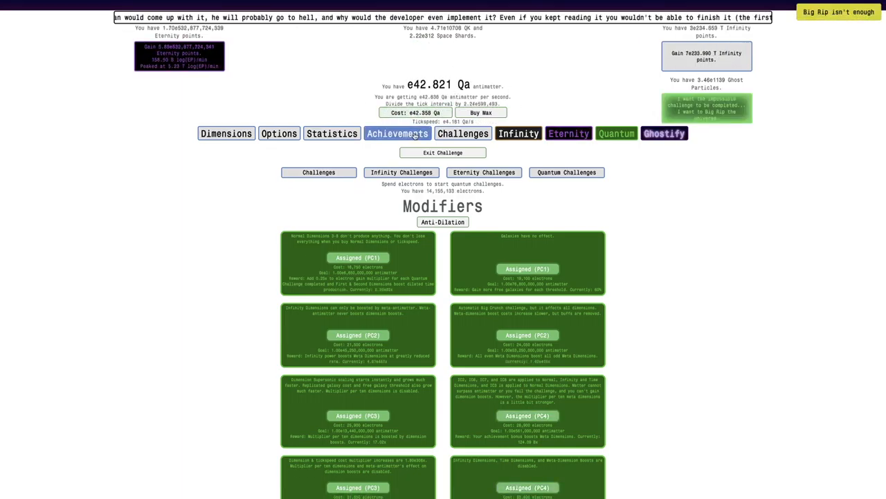
{"action": "left_click", "coordinate": [397, 133]}
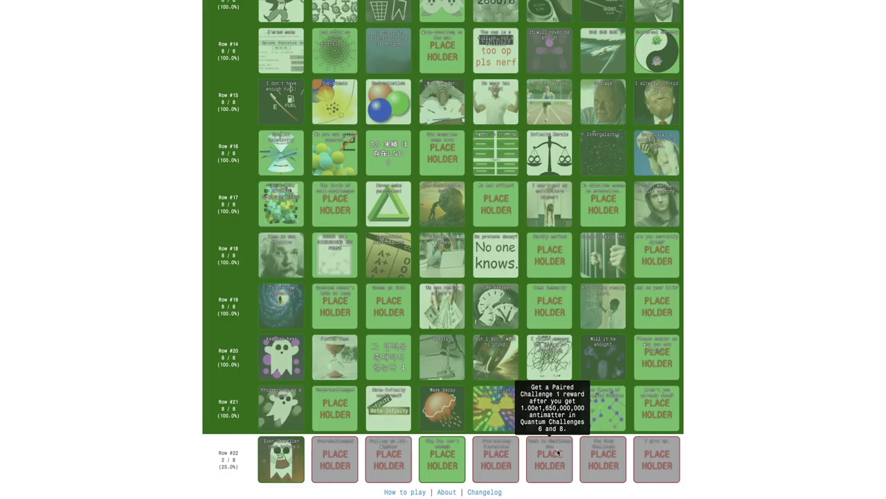
{"action": "scroll", "scroll_direction": "up", "scroll_amount": 3}
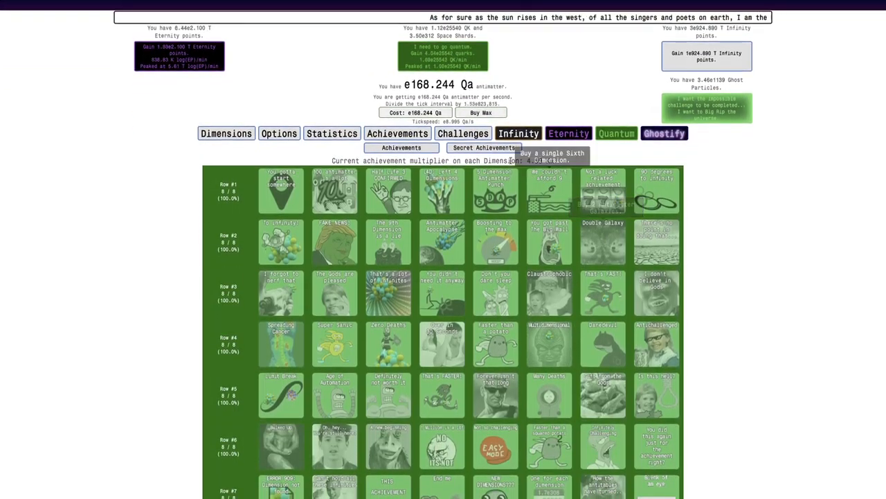
{"action": "scroll", "scroll_direction": "down", "scroll_amount": 3}
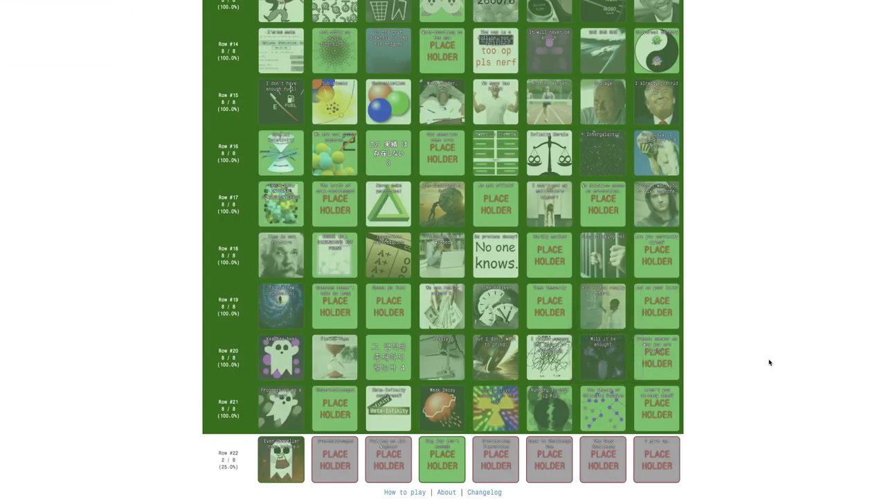
{"action": "mouse_move", "coordinate": [603, 459]}
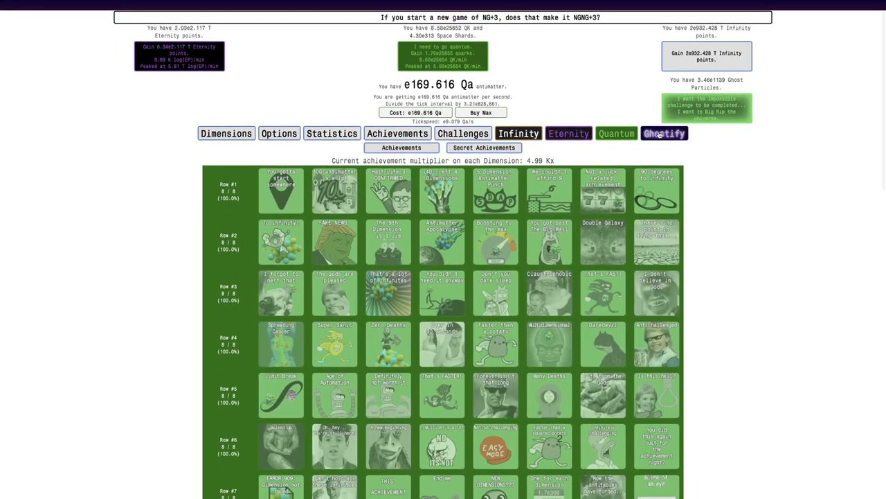
- Begin Paired Challenge 4 under Anti-Dilation, with 14,645,846 electrons available
{"action": "left_click", "coordinate": [615, 133]}
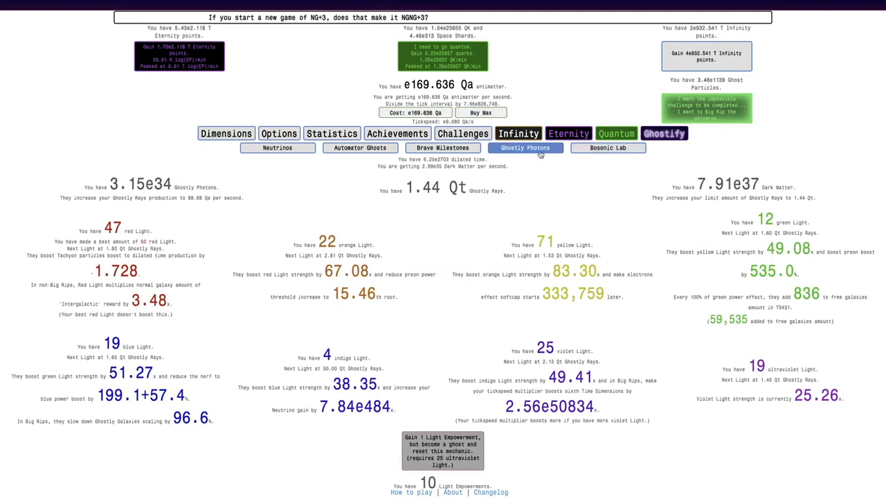
{"action": "left_click", "coordinate": [360, 147]}
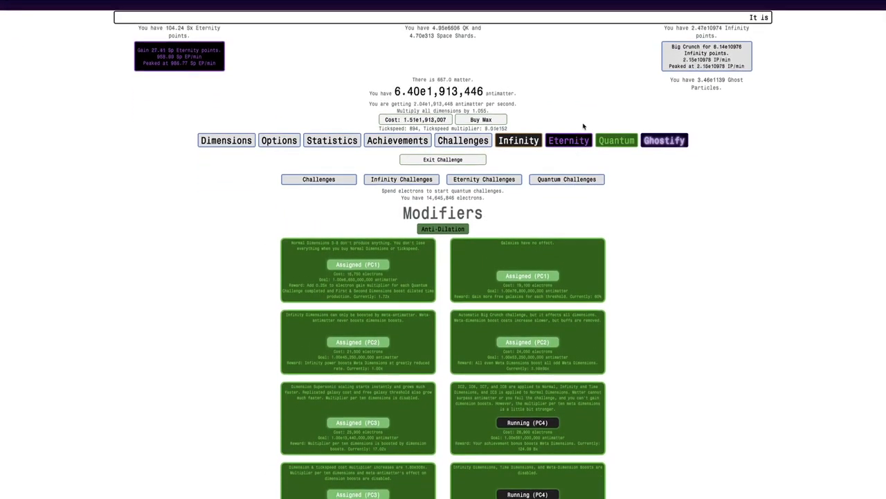
- Look through the Dimensions, Eternity and Quantum tabs
{"action": "left_click", "coordinate": [616, 140]}
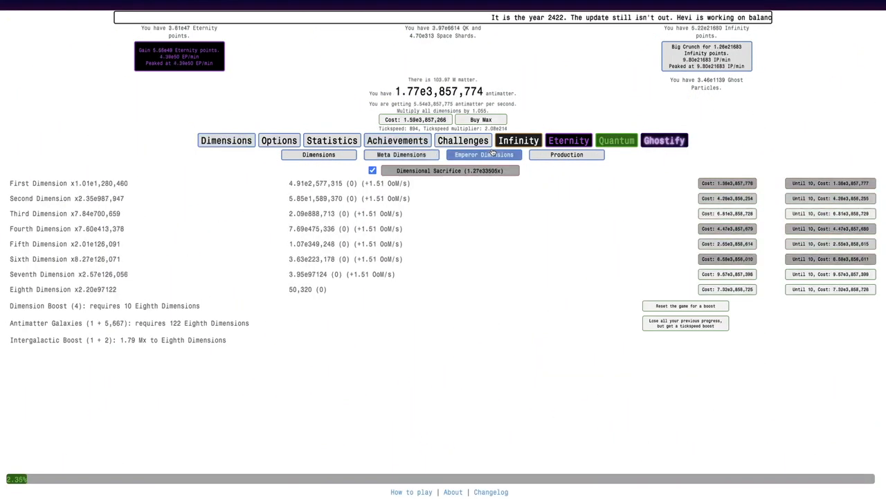
{"action": "left_click", "coordinate": [567, 140]}
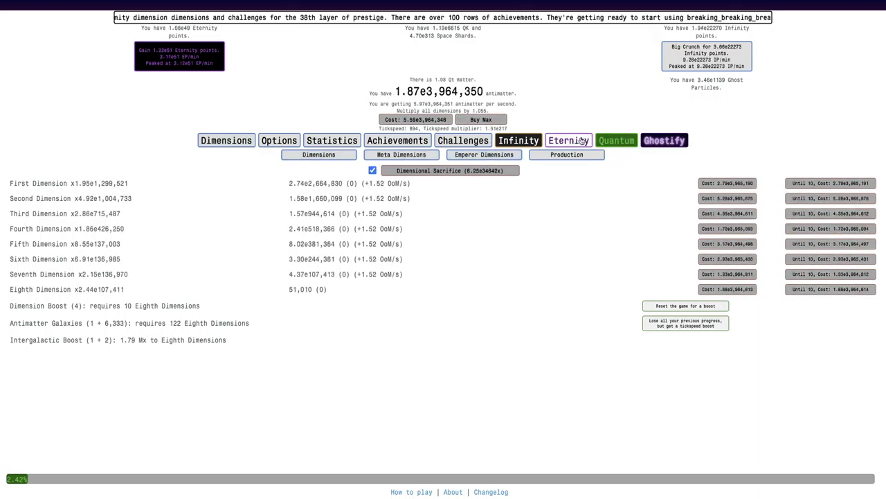
{"action": "left_click", "coordinate": [569, 140]}
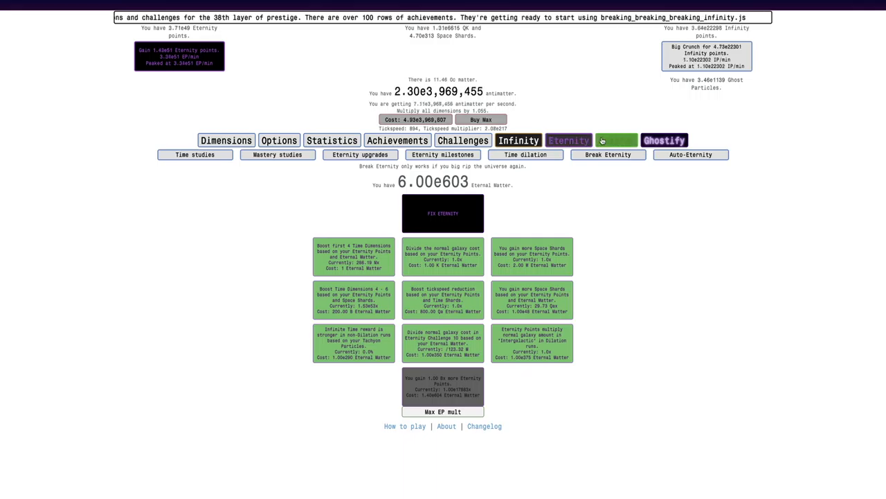
{"action": "left_click", "coordinate": [616, 140]}
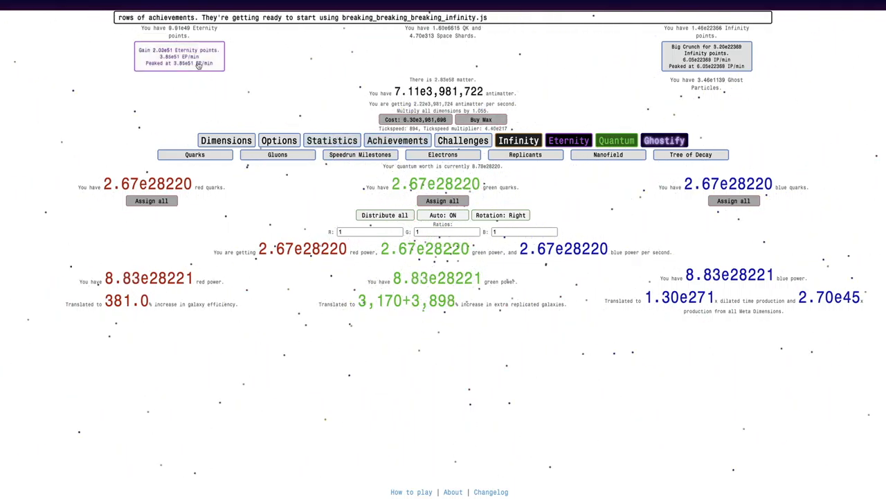
{"action": "left_click", "coordinate": [443, 154]}
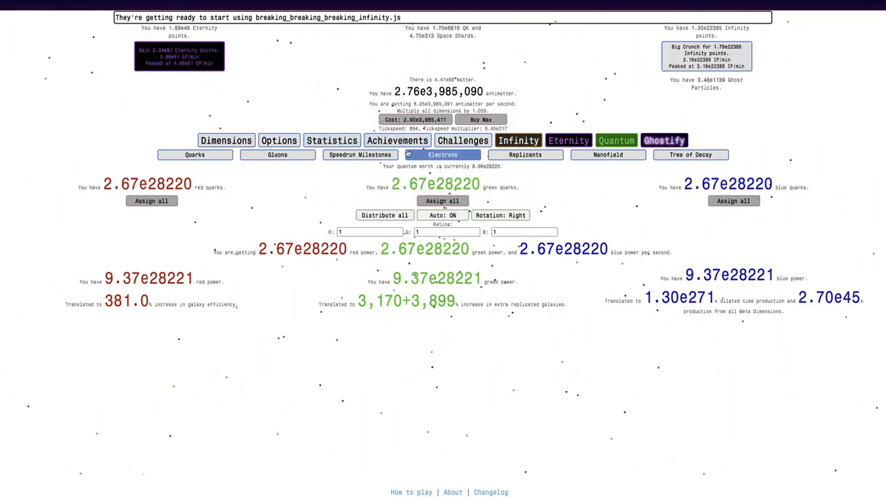
- Return to the achievements list and scroll back up to the top rows
{"action": "left_click", "coordinate": [397, 140]}
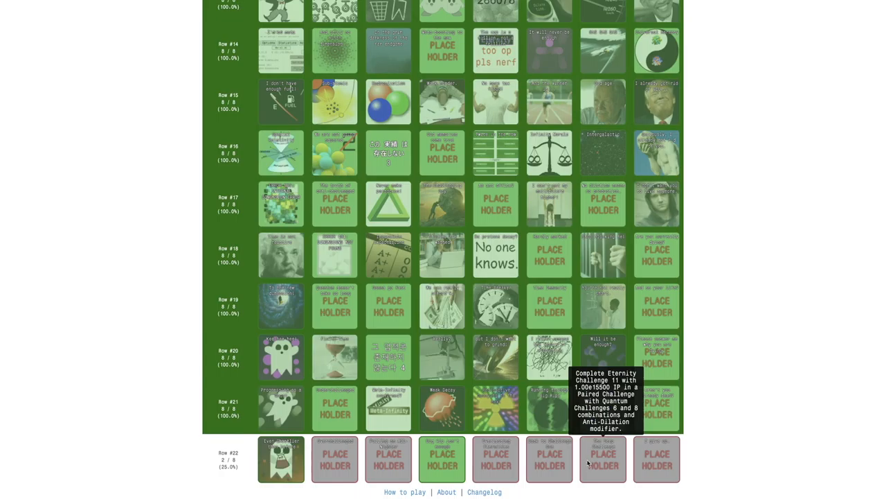
{"action": "scroll", "scroll_direction": "up", "scroll_amount": 3}
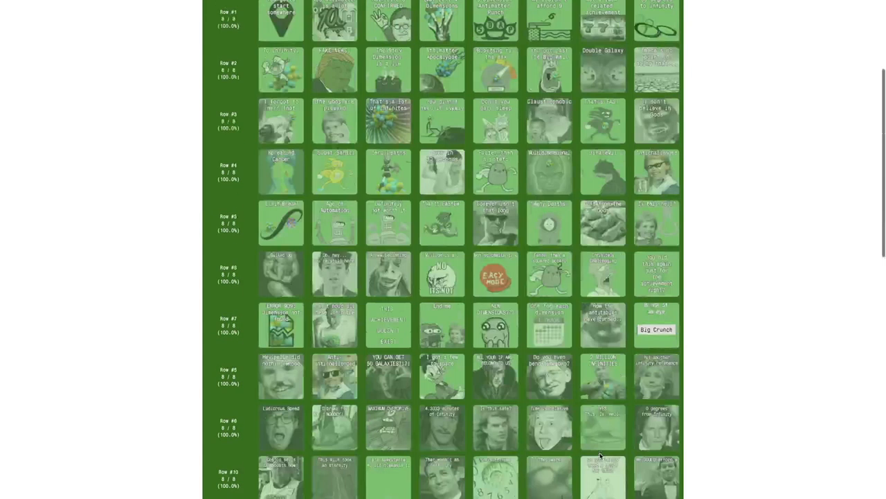
{"action": "scroll", "scroll_direction": "up", "scroll_amount": 3}
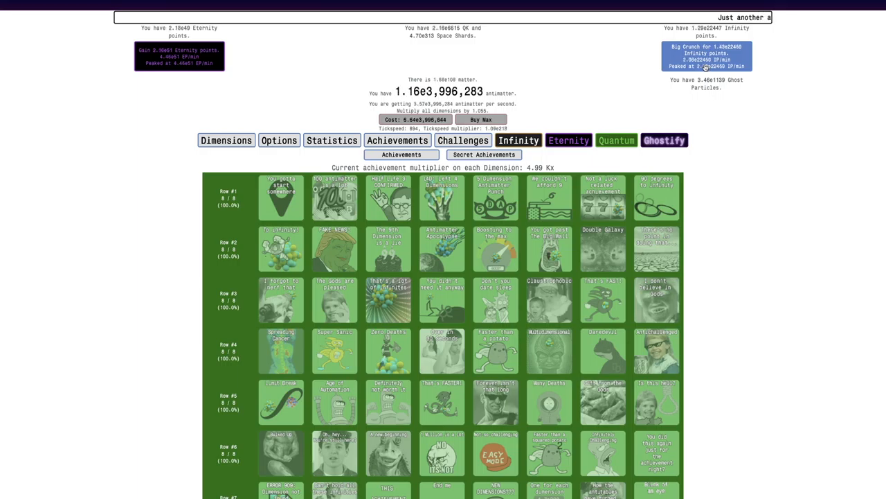
{"action": "mouse_move", "coordinate": [715, 125]}
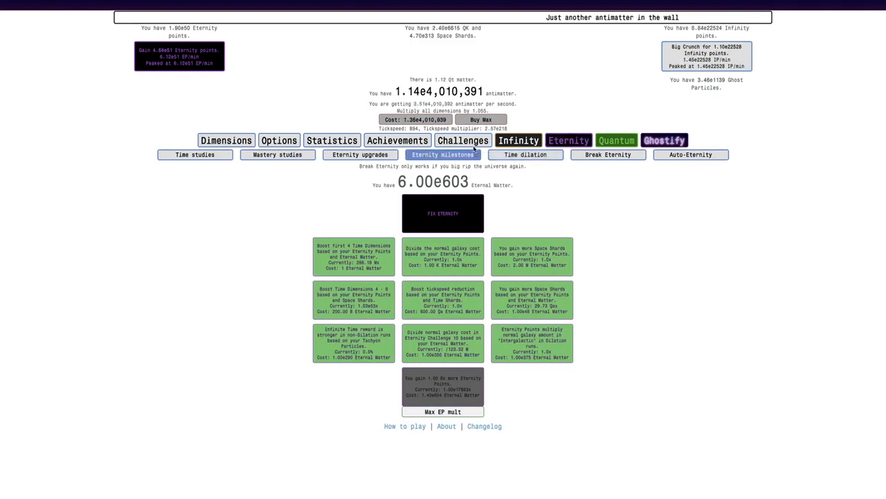
- Browse the eternity milestones and Time Studies, then scroll the Eternity Challenges list, each completed 5 times
{"action": "left_click", "coordinate": [462, 140]}
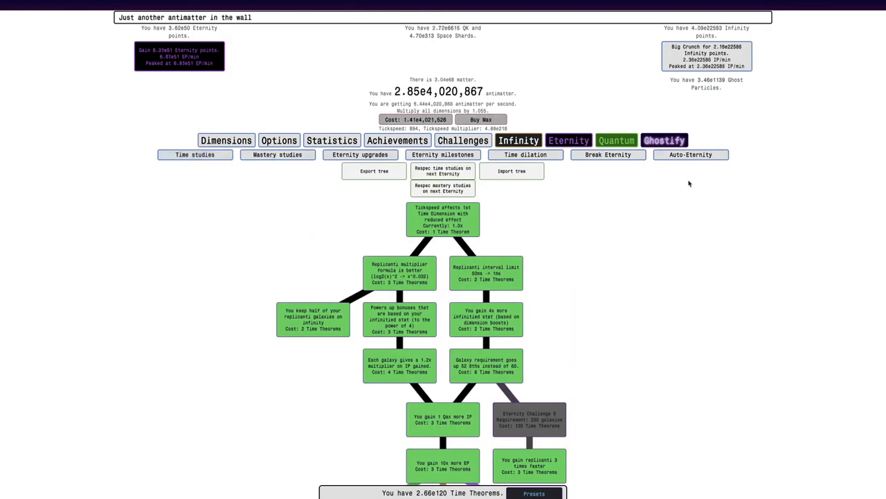
{"action": "scroll", "scroll_direction": "down", "scroll_amount": 3}
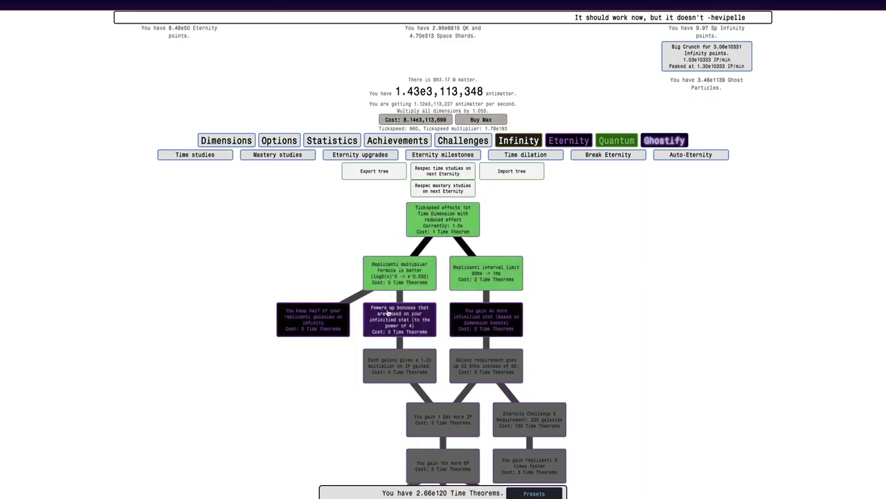
{"action": "left_click", "coordinate": [486, 365]}
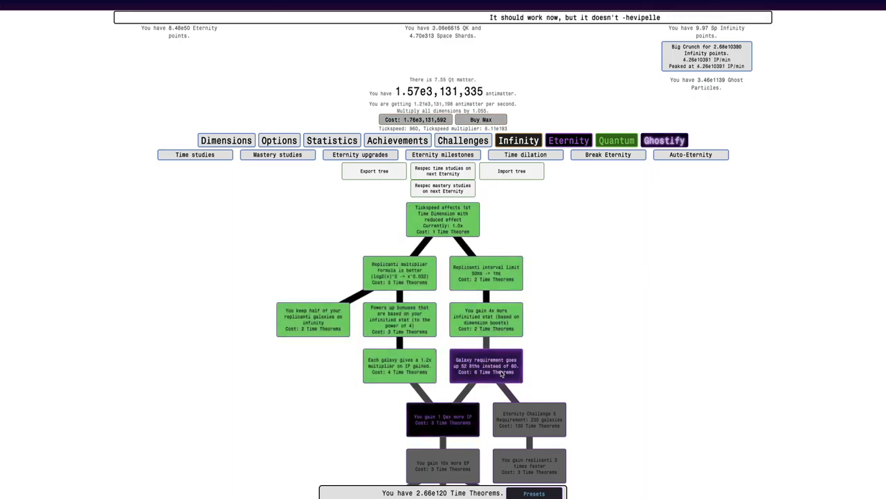
{"action": "scroll", "scroll_direction": "down", "scroll_amount": 3}
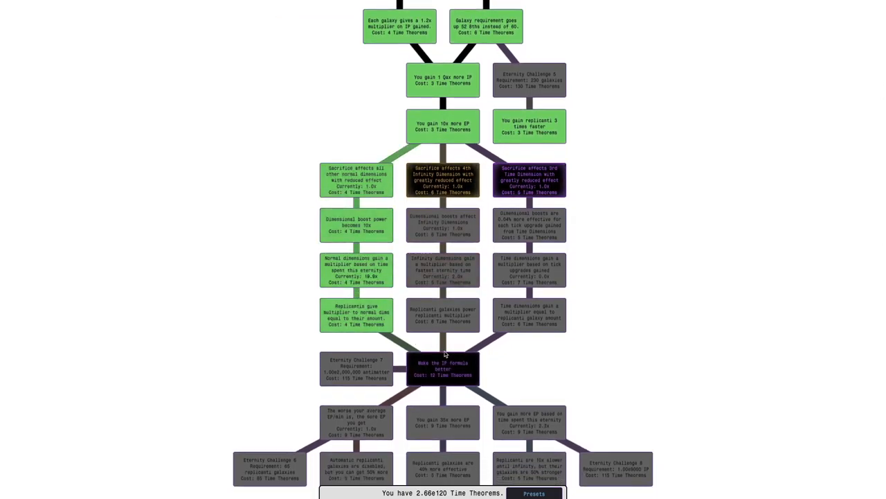
{"action": "scroll", "scroll_direction": "down", "scroll_amount": 3}
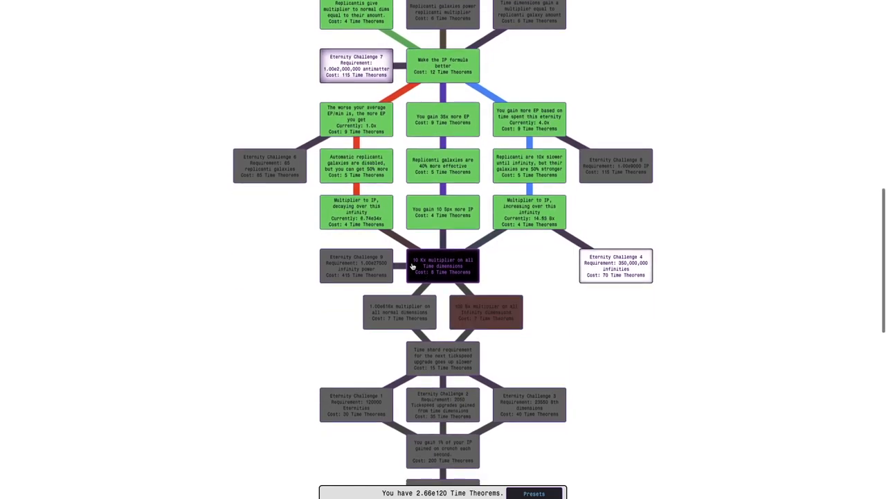
{"action": "scroll", "scroll_direction": "down", "scroll_amount": 3}
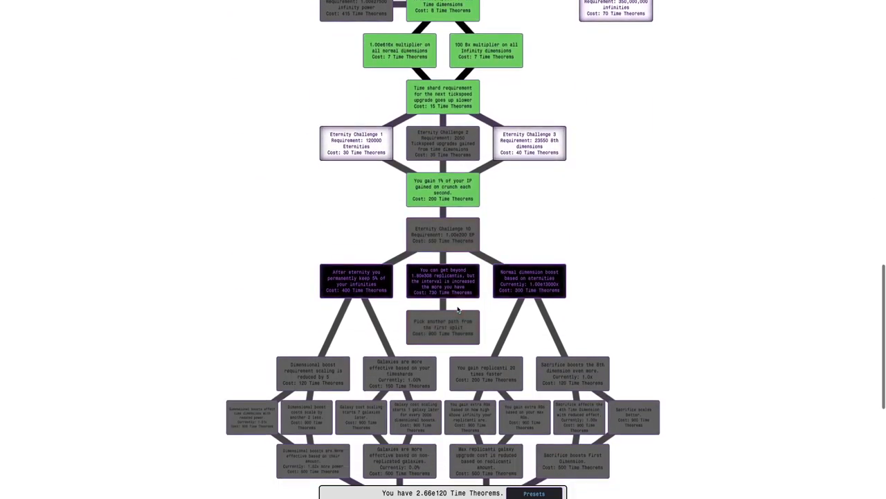
{"action": "scroll", "scroll_direction": "down", "scroll_amount": 3}
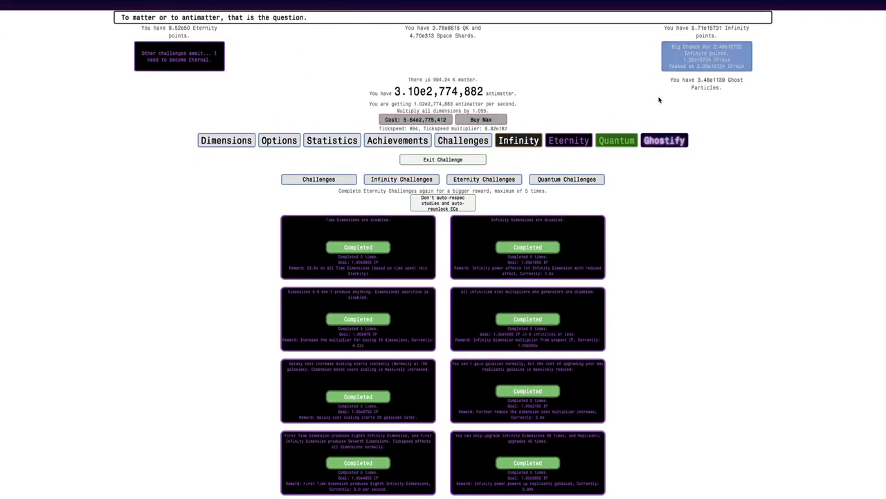
- Scroll Achievements to Row 22, now 3 of 8 with the Eternity Challenge 11 achievement earned
{"action": "left_click", "coordinate": [397, 140]}
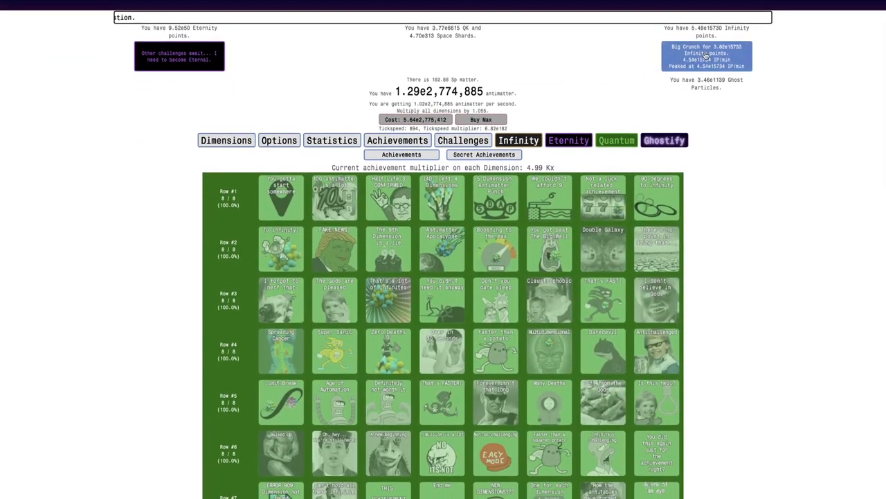
{"action": "scroll", "scroll_direction": "down", "scroll_amount": 3}
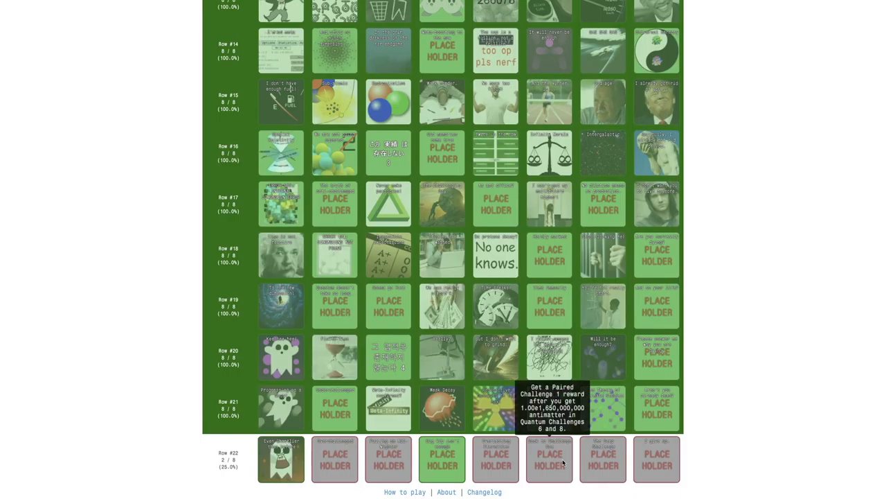
{"action": "scroll", "scroll_direction": "up", "scroll_amount": 3}
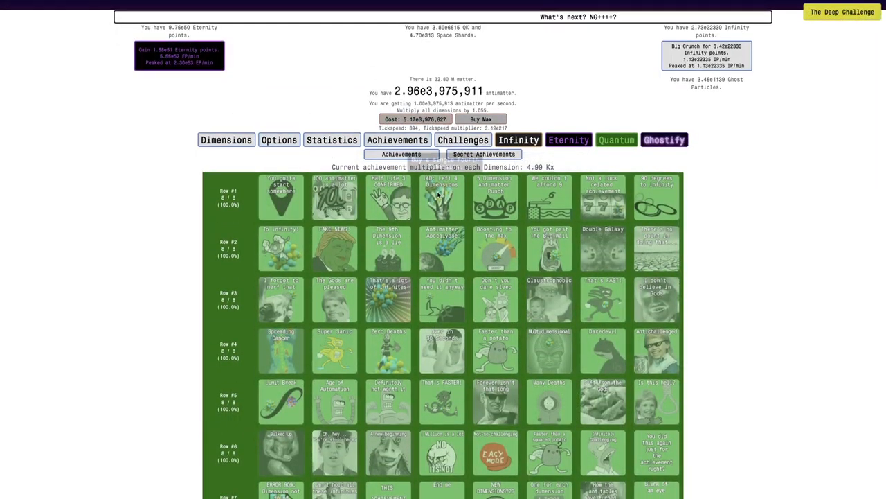
{"action": "scroll", "scroll_direction": "down", "scroll_amount": 3}
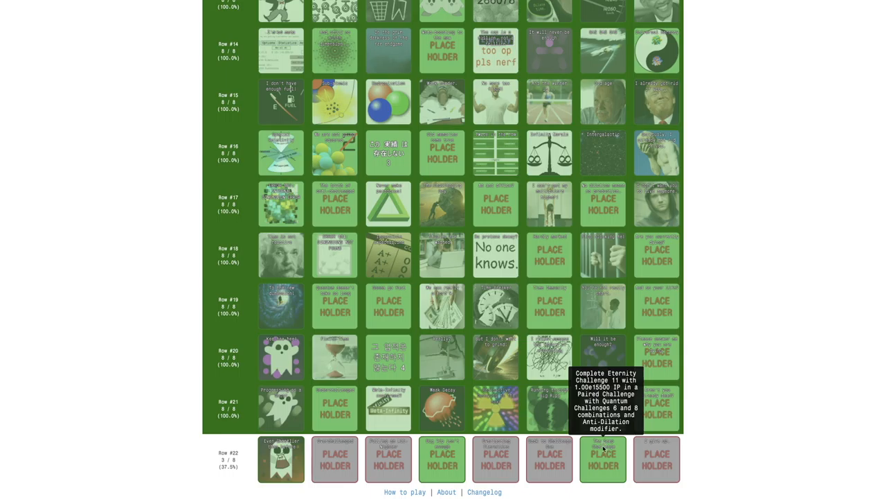
{"action": "mouse_move", "coordinate": [603, 446]}
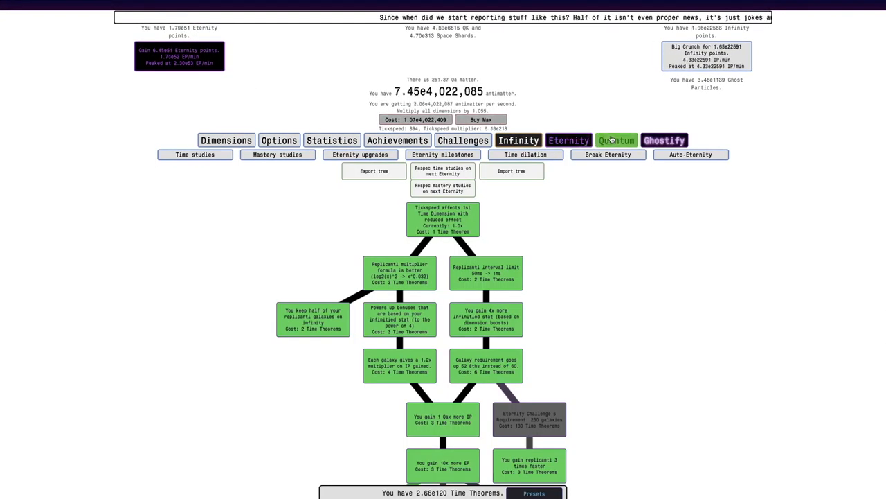
- Move through the Ghostify, Eternity and Time Studies tabs to the Infinity autobuyer settings
{"action": "left_click", "coordinate": [664, 140]}
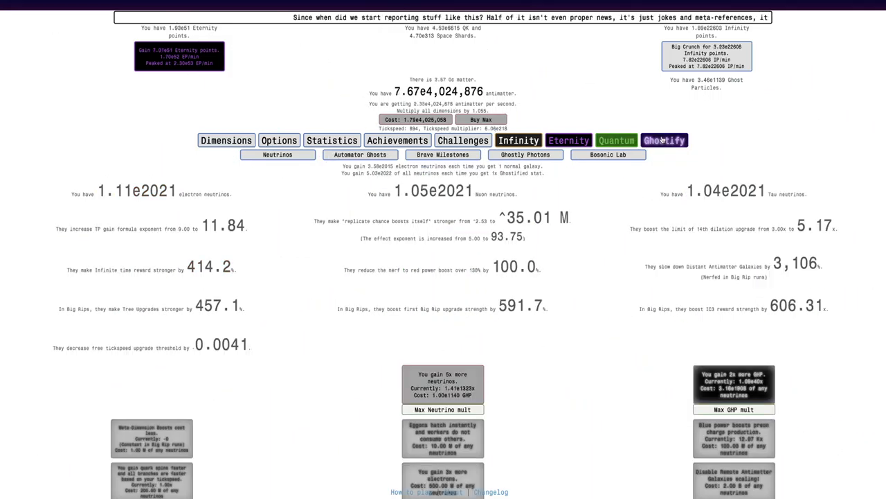
{"action": "left_click", "coordinate": [569, 139]}
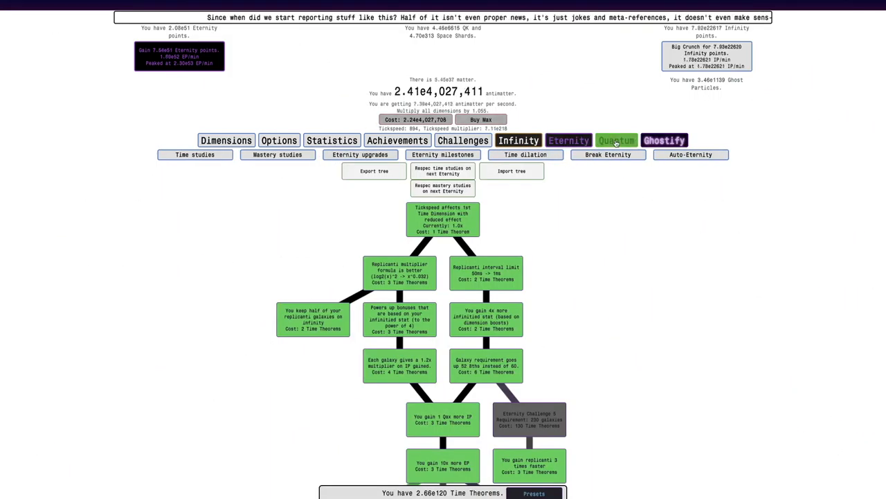
{"action": "left_click", "coordinate": [462, 140]}
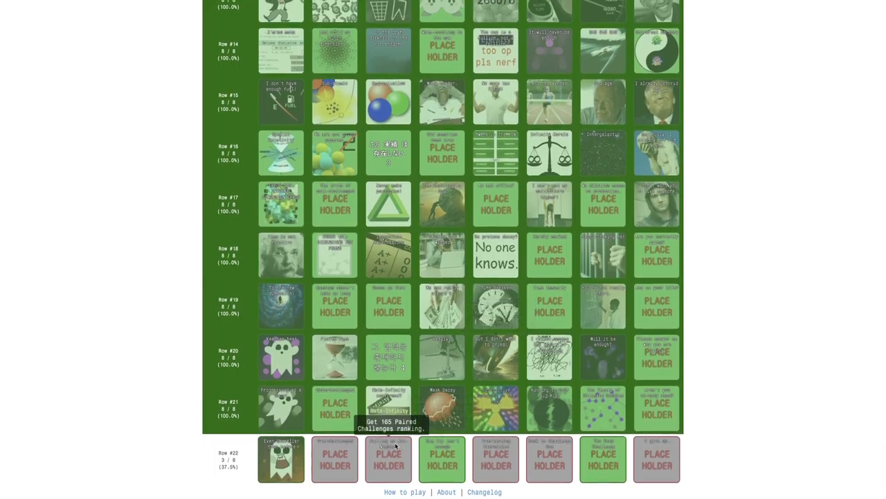
{"action": "mouse_move", "coordinate": [335, 454]}
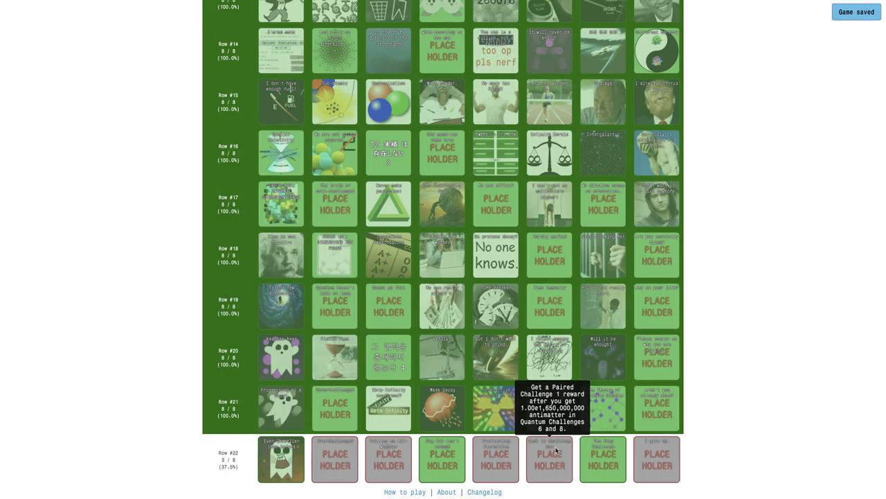
{"action": "mouse_move", "coordinate": [645, 455]}
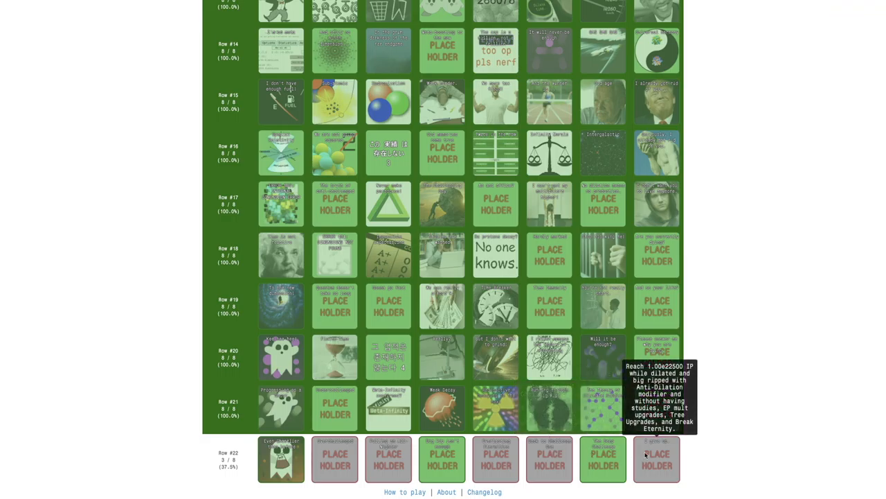
{"action": "mouse_move", "coordinate": [496, 407]}
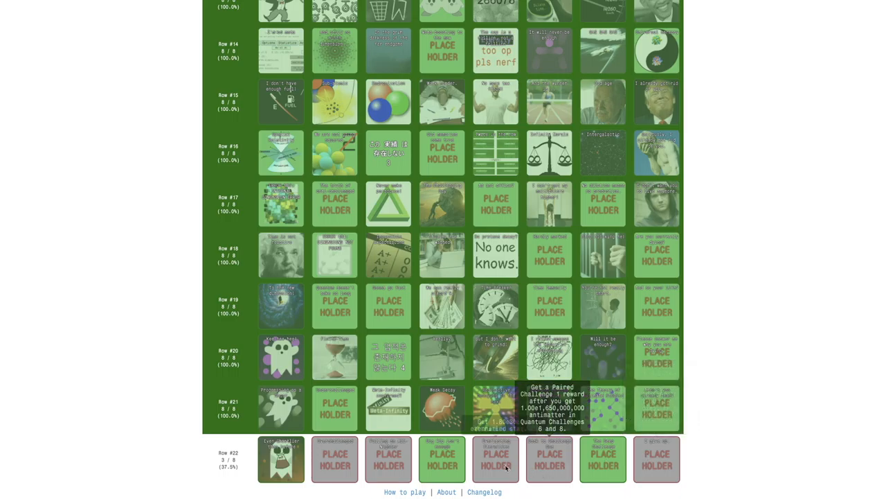
{"action": "scroll", "scroll_direction": "up", "scroll_amount": 3}
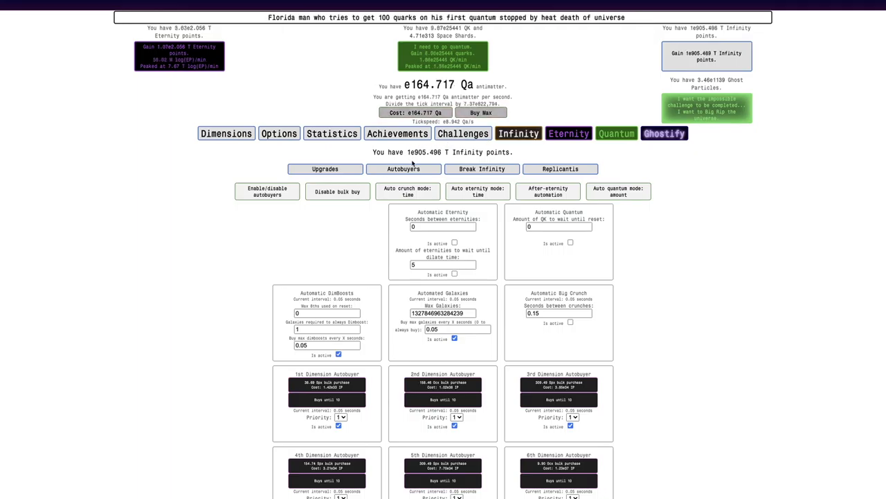
- Check the Statistics page and Ghostify neutrinos
{"action": "left_click", "coordinate": [331, 132]}
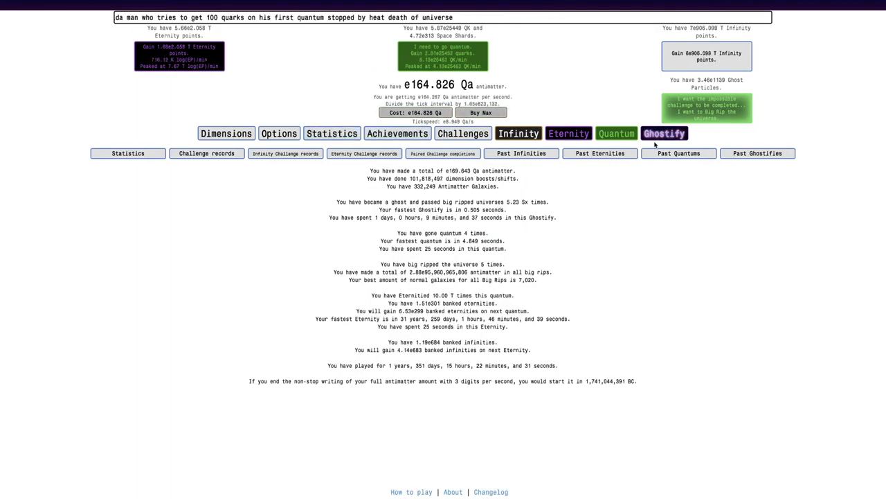
{"action": "left_click", "coordinate": [518, 133]}
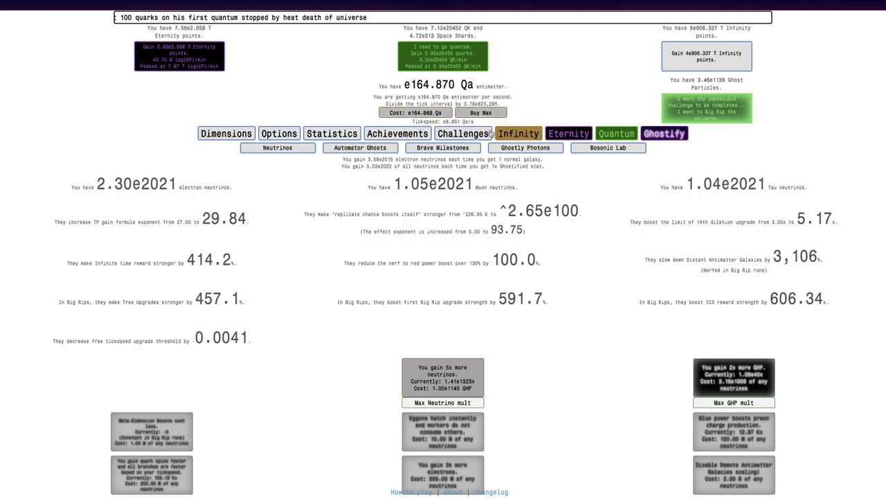
{"action": "left_click", "coordinate": [398, 133]}
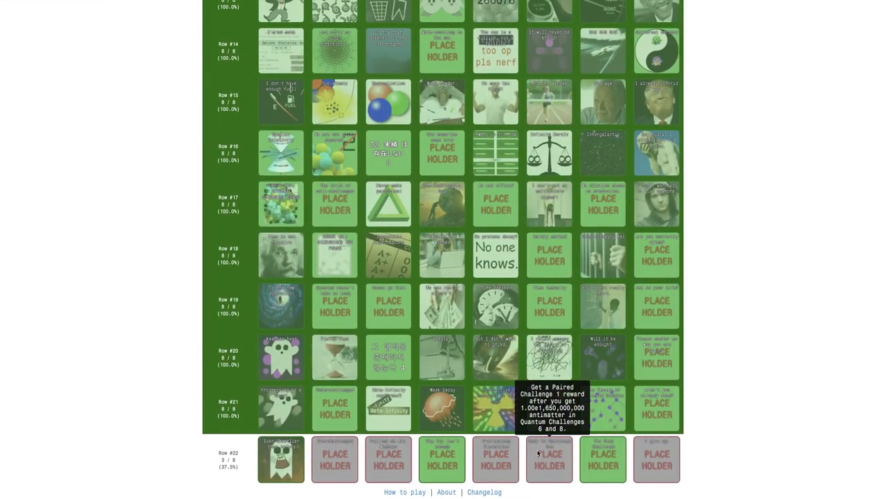
{"action": "scroll", "scroll_direction": "up", "scroll_amount": 3}
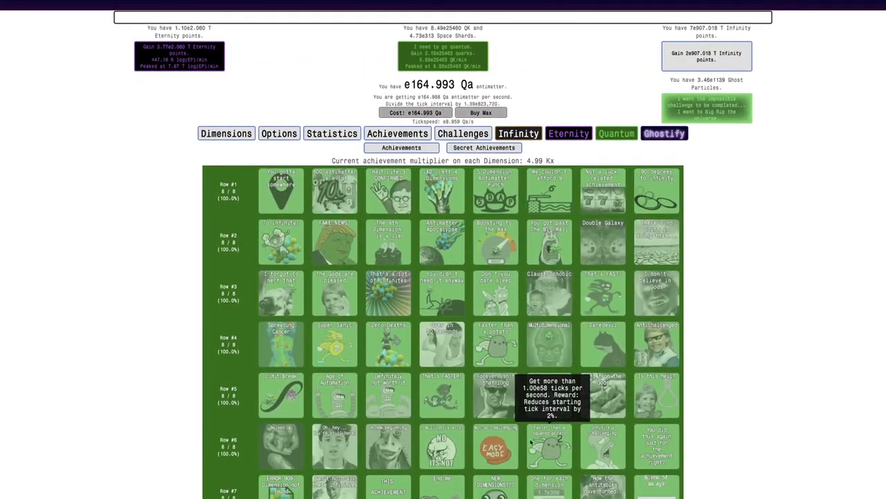
{"action": "mouse_move", "coordinate": [684, 243]}
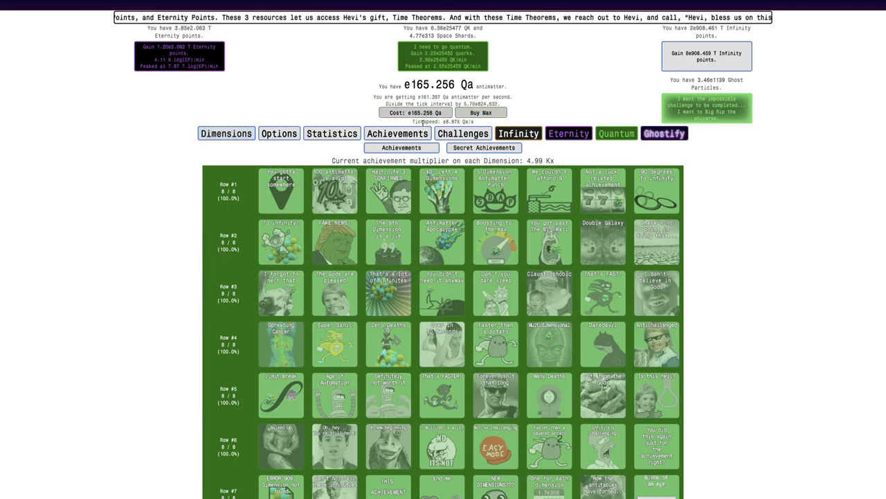
- Scroll the achievements list down to the final Row 22, at 3 of 8
{"action": "left_click", "coordinate": [664, 133]}
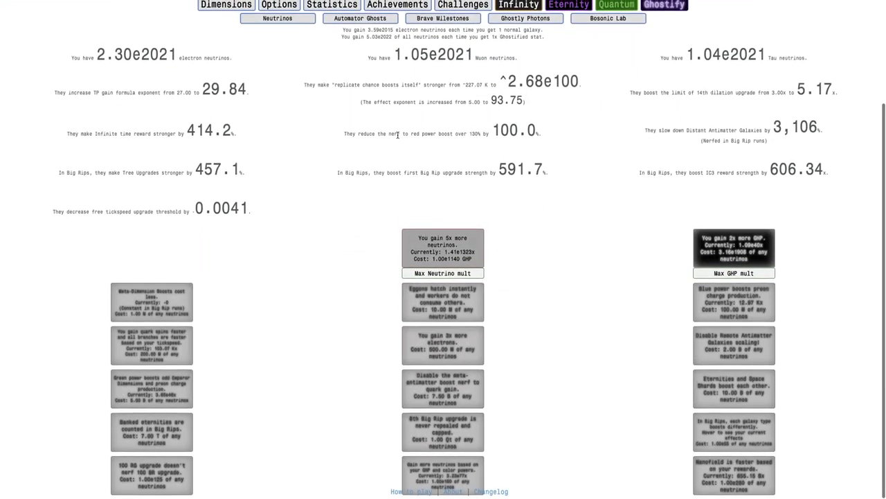
{"action": "left_click", "coordinate": [397, 118]}
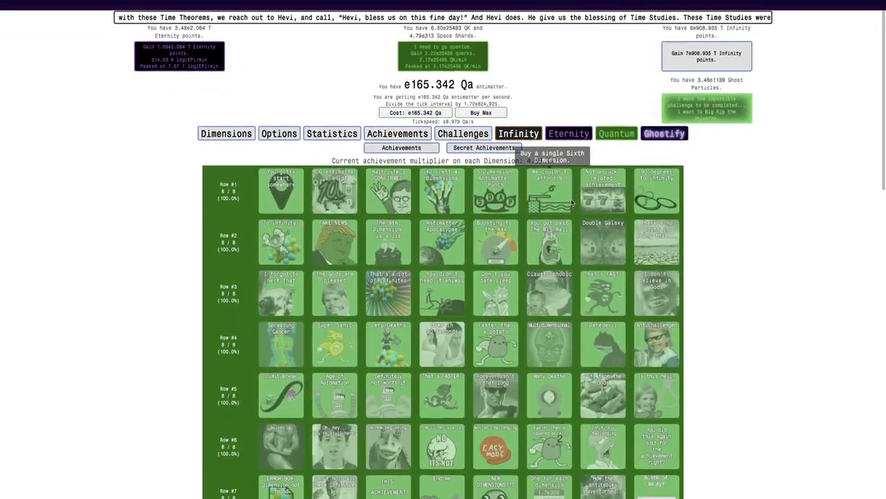
{"action": "scroll", "scroll_direction": "down", "scroll_amount": 3}
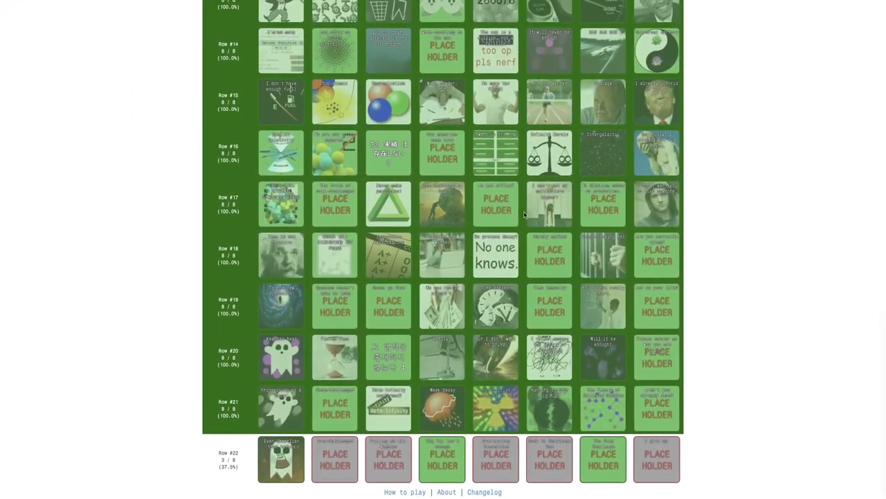